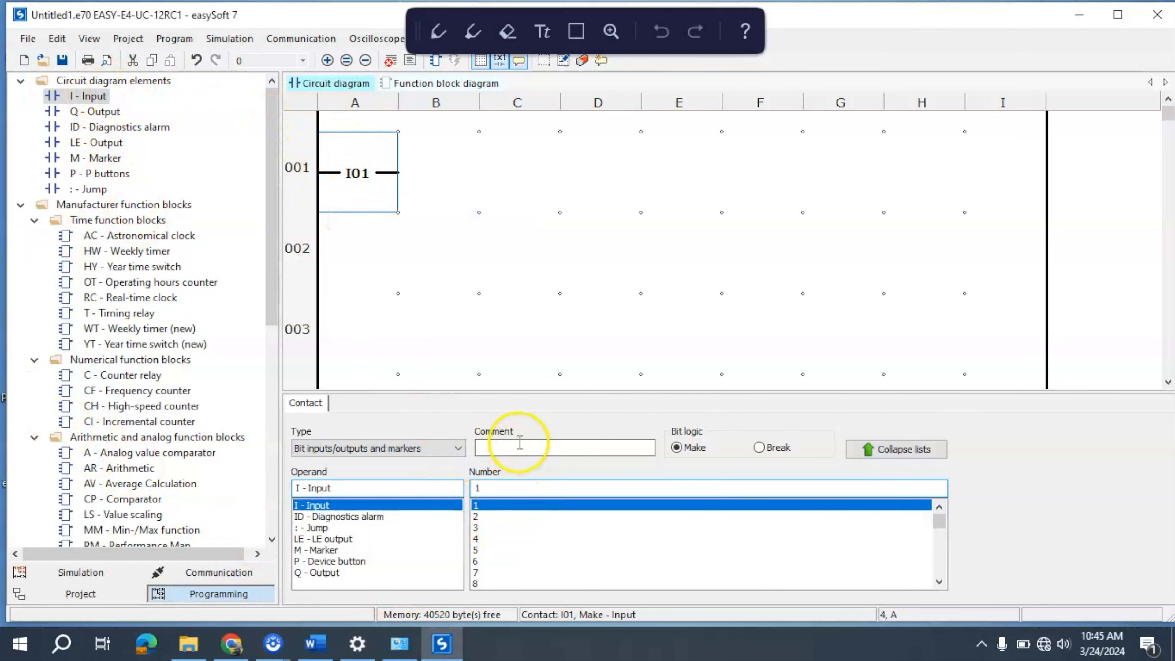
# Step: Comment contact I01 as PB1 and place timing relay coil T01EN at the end of rung 001
pyautogui.write('Pn=')
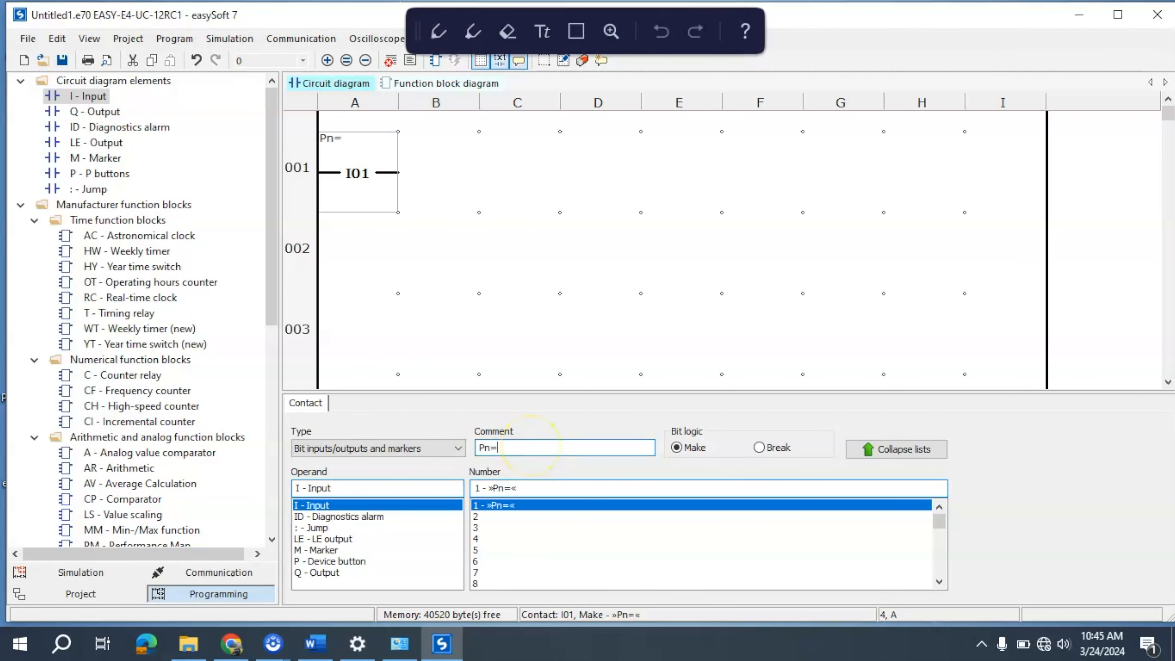
pyautogui.write('PB1')
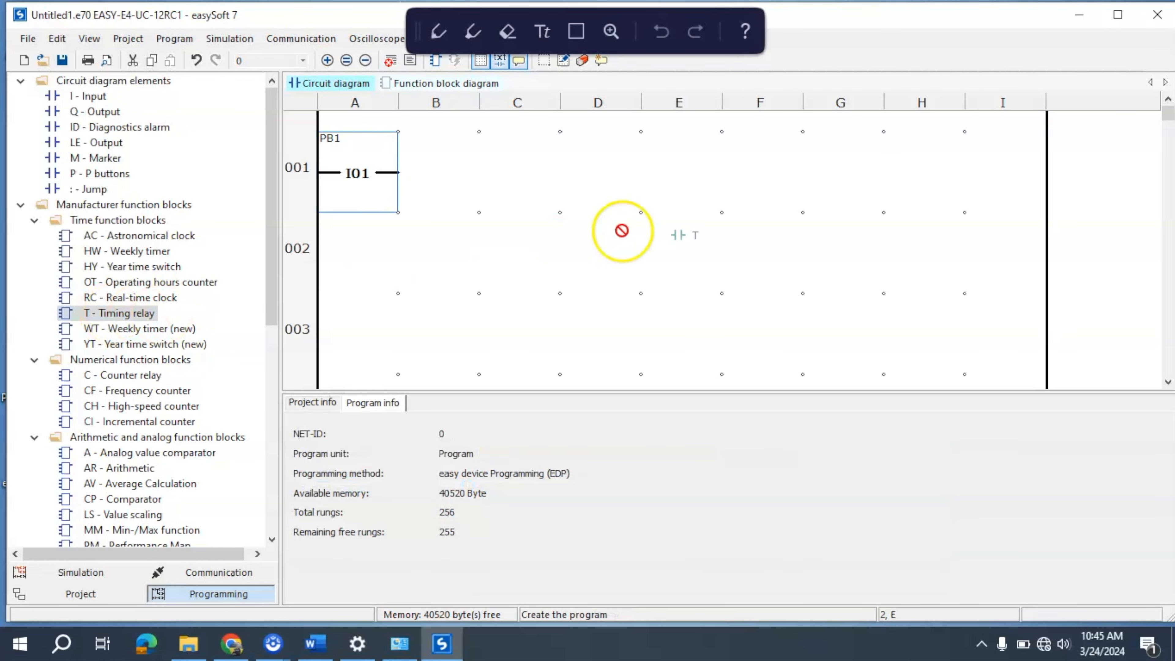
pyautogui.click(1003, 170)
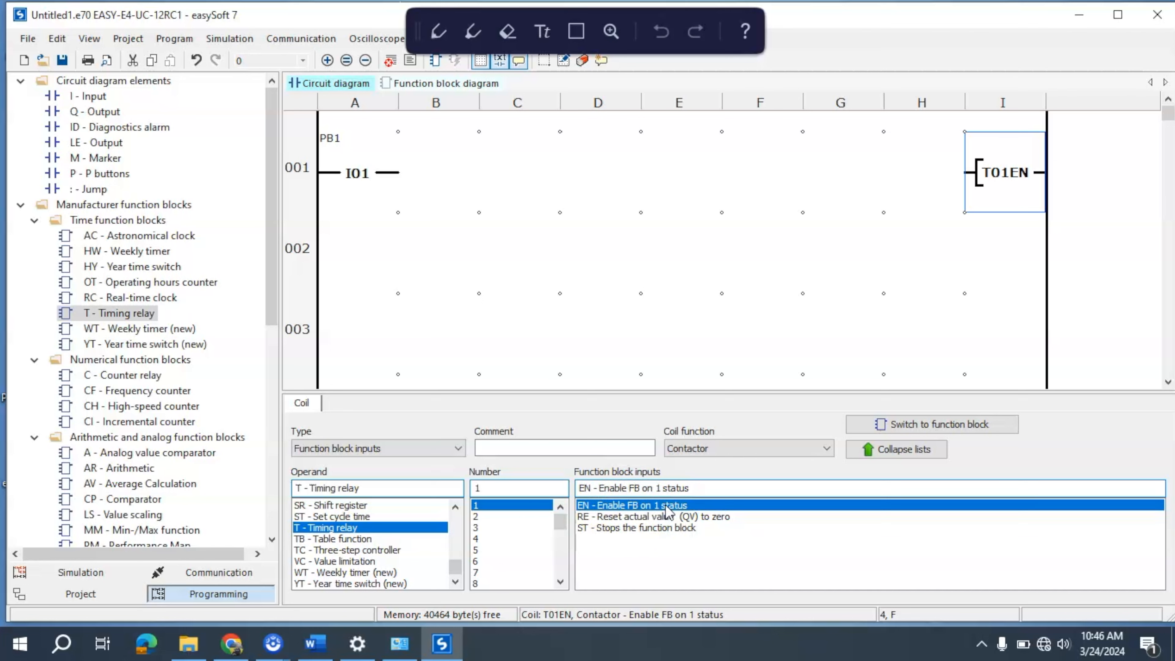
# Step: Switch T01 to function block view and show its Timing relay parameters
pyautogui.click(932, 424)
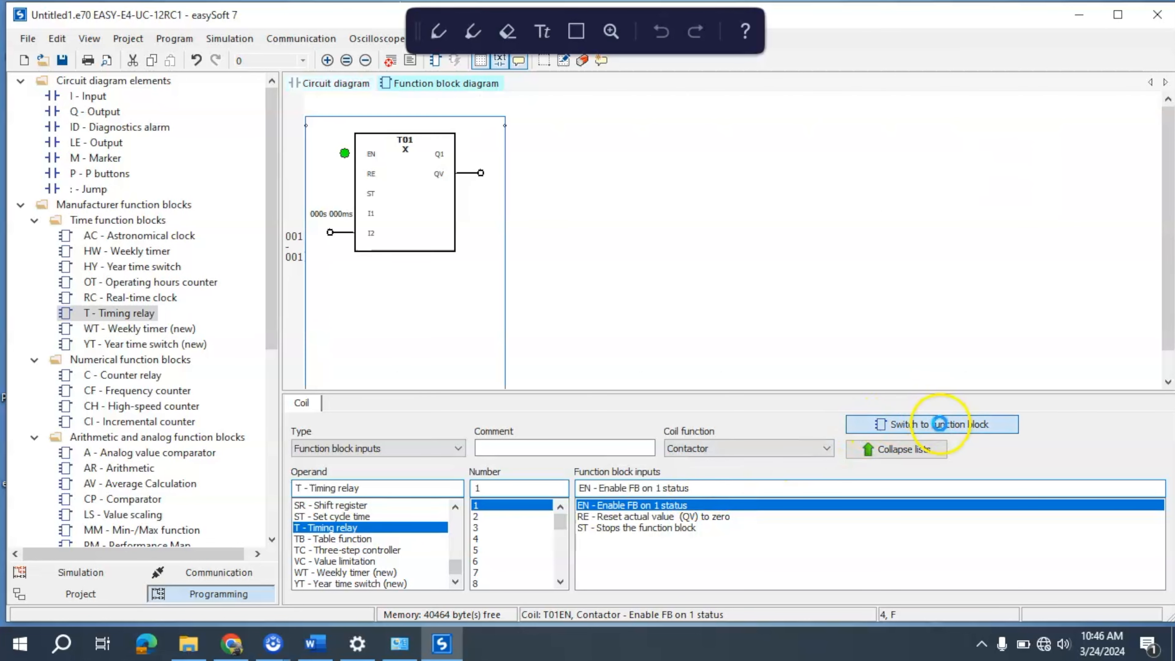
pyautogui.click(932, 424)
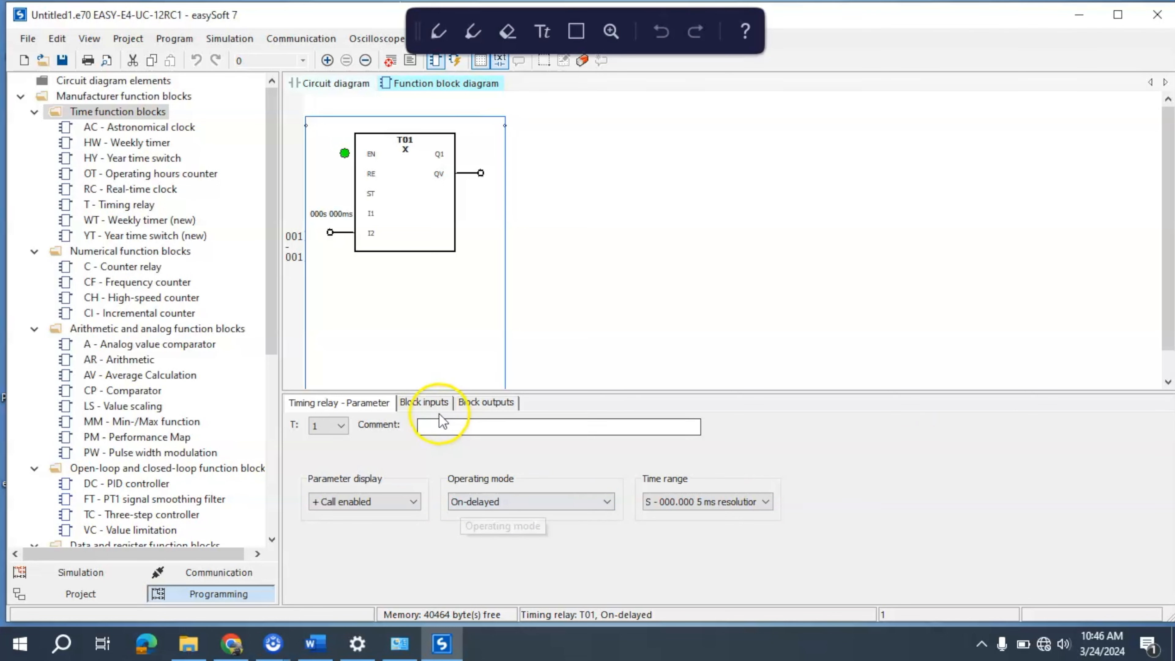
# Step: Set the I1 timer constant on Block inputs to 5 seconds and 500 milliseconds
pyautogui.click(424, 403)
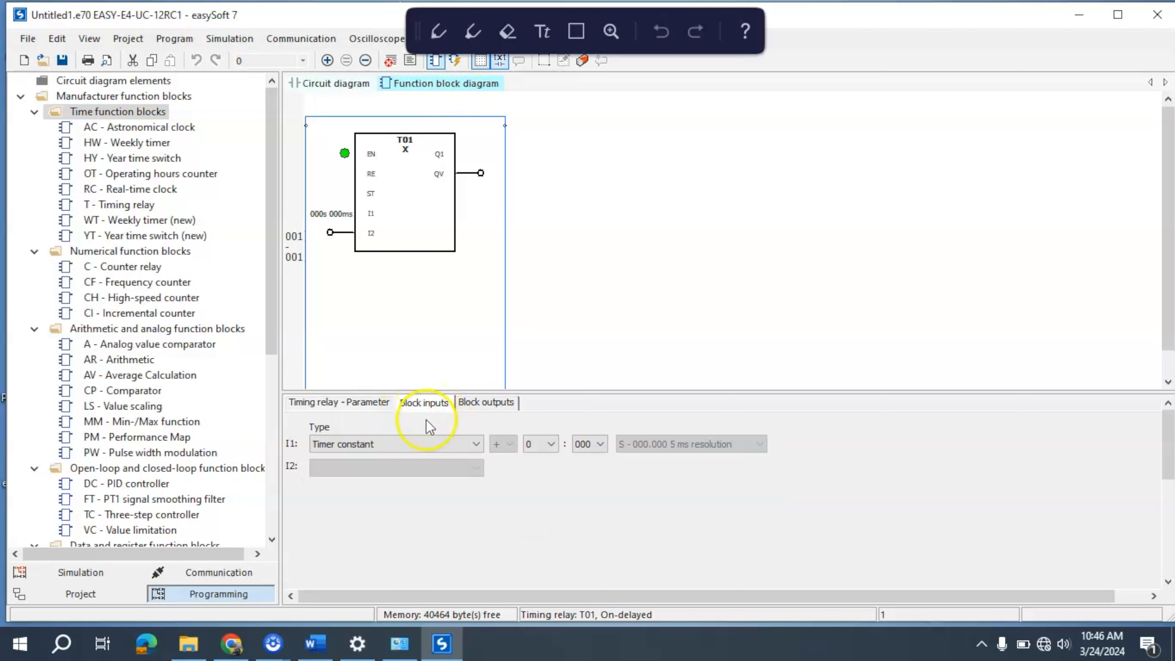
pyautogui.click(588, 443)
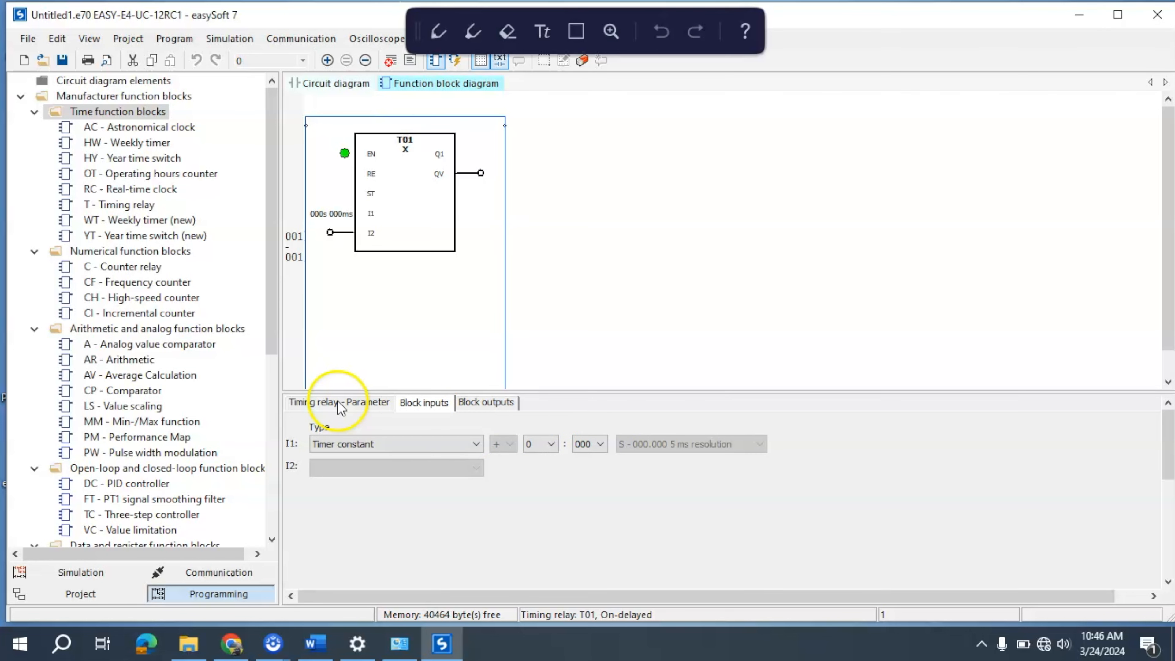
pyautogui.click(551, 443)
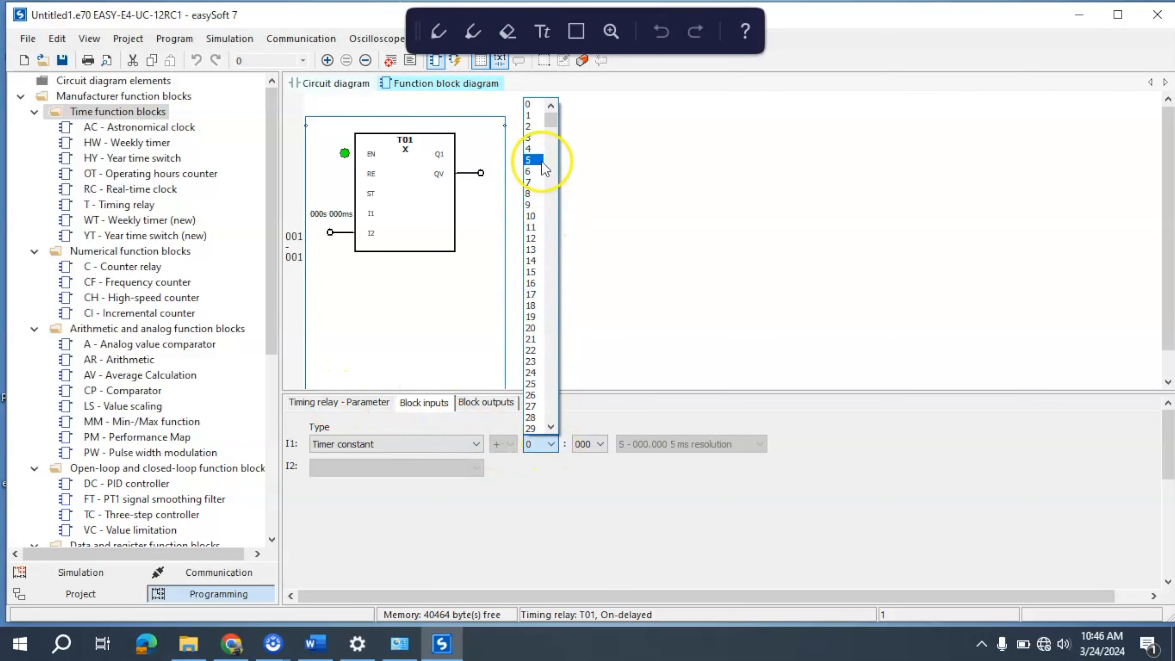
pyautogui.click(528, 159)
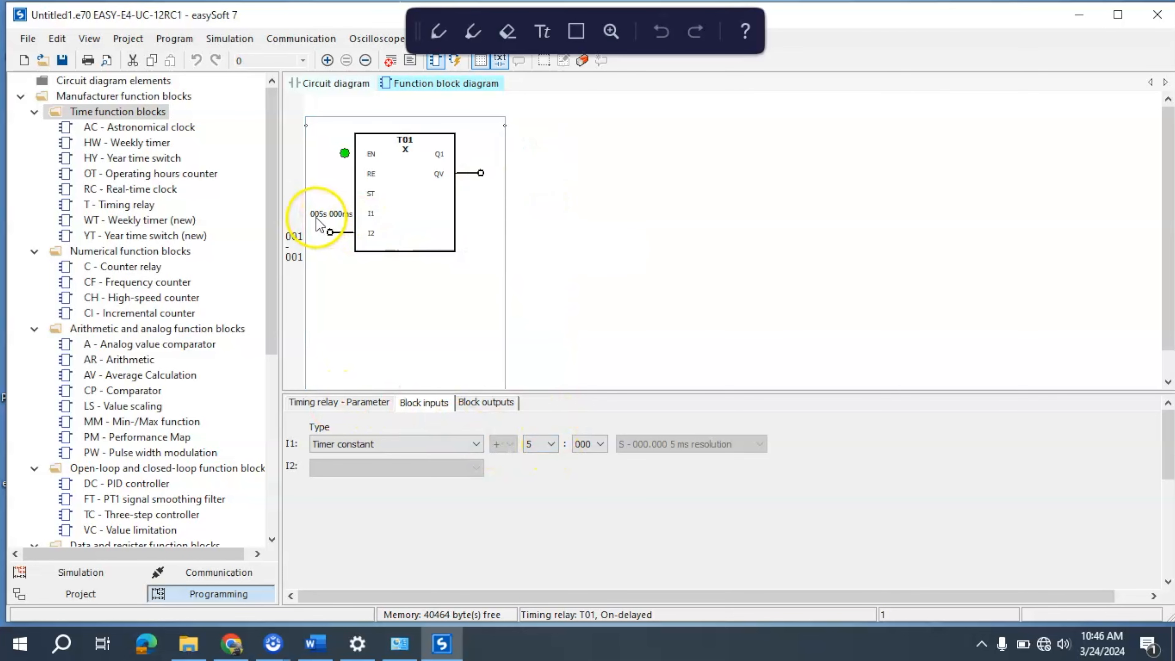
pyautogui.click(585, 444)
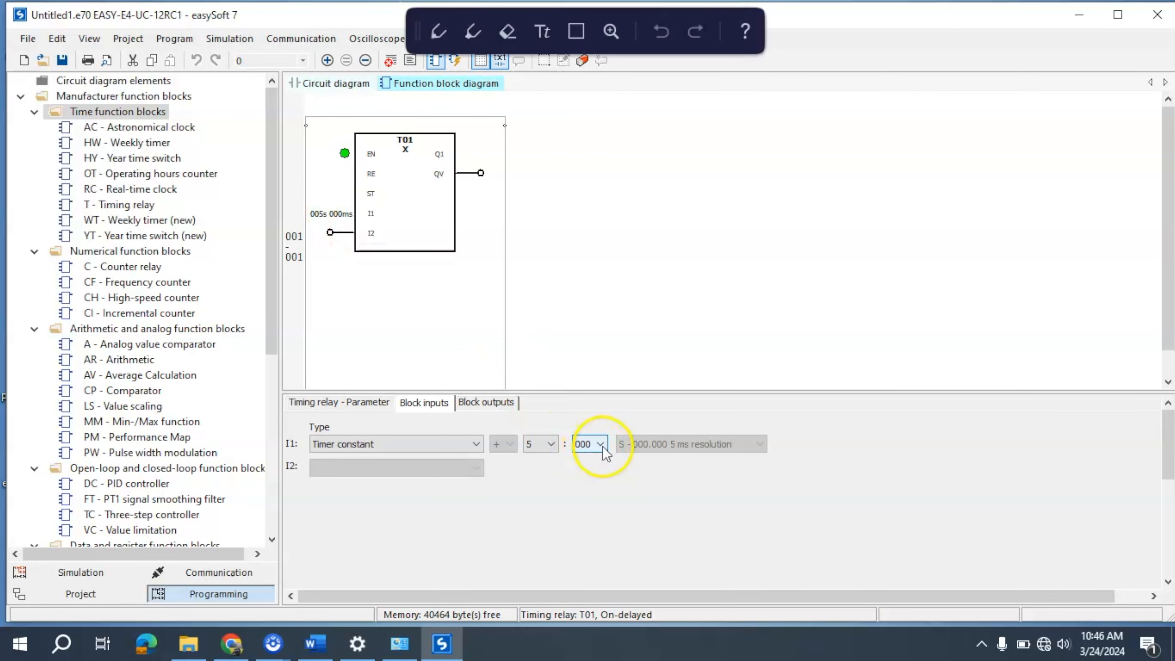
pyautogui.click(600, 444)
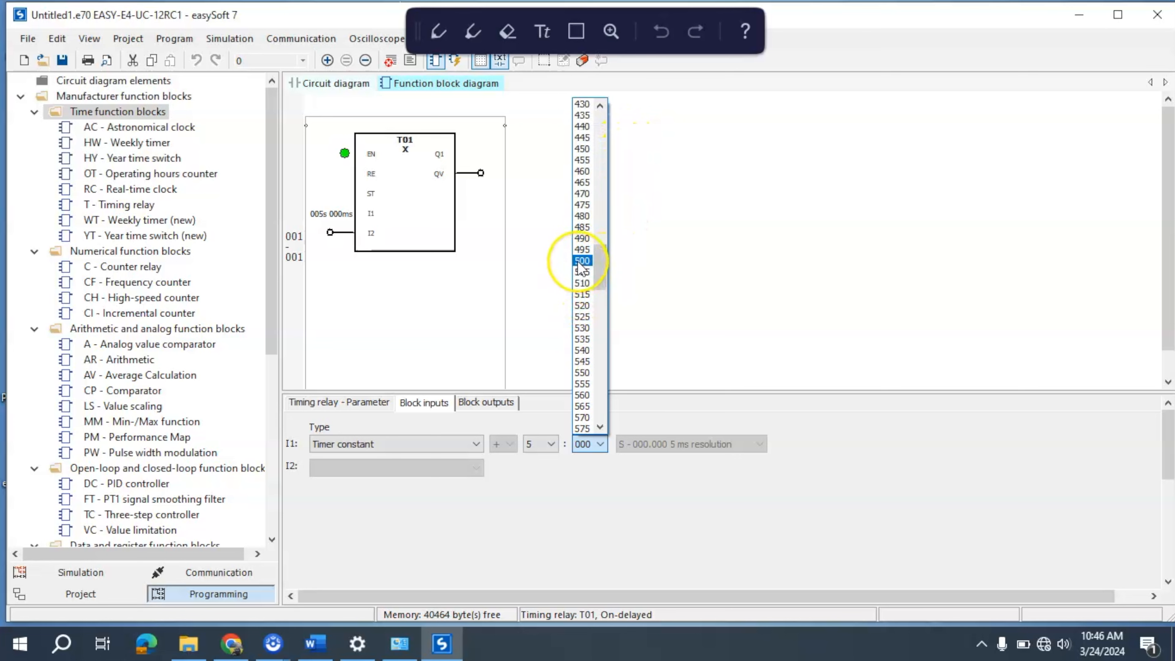
pyautogui.click(582, 260)
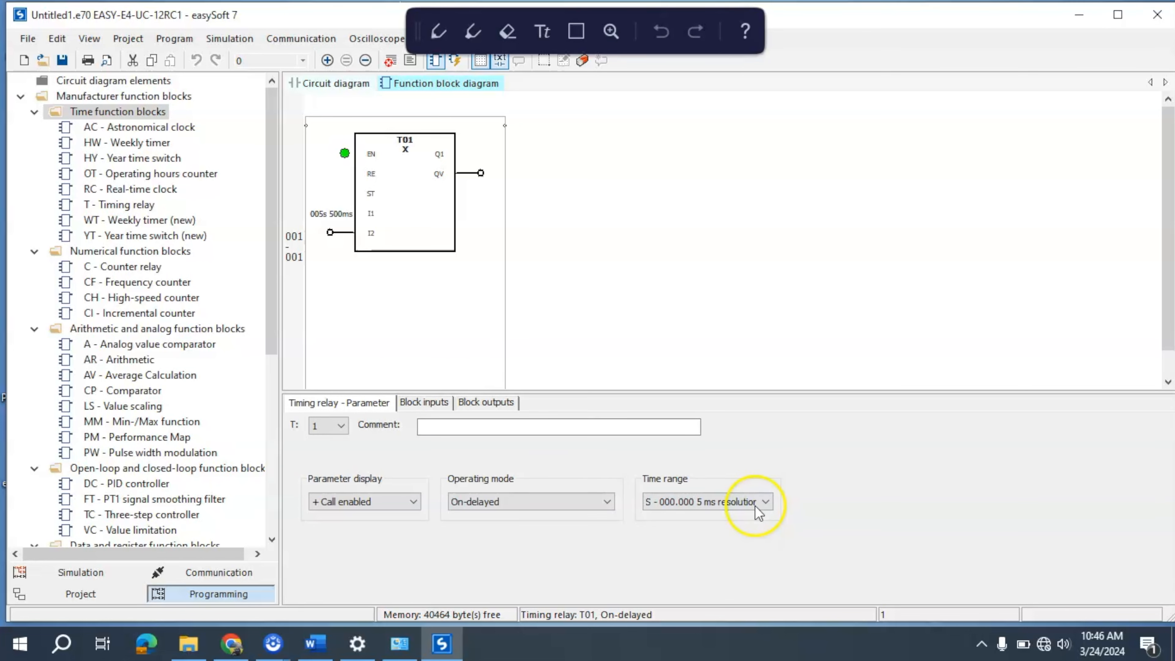
# Step: Change T01's time range to M:S 00:00 with 1 s resolution
pyautogui.click(764, 501)
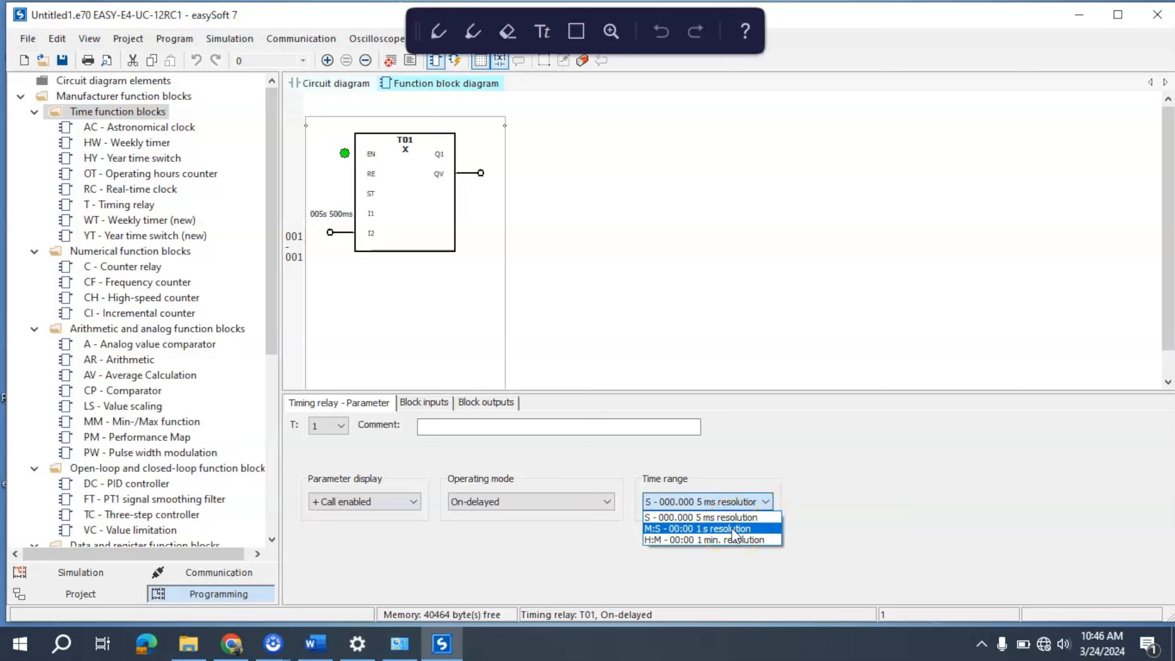
pyautogui.click(696, 528)
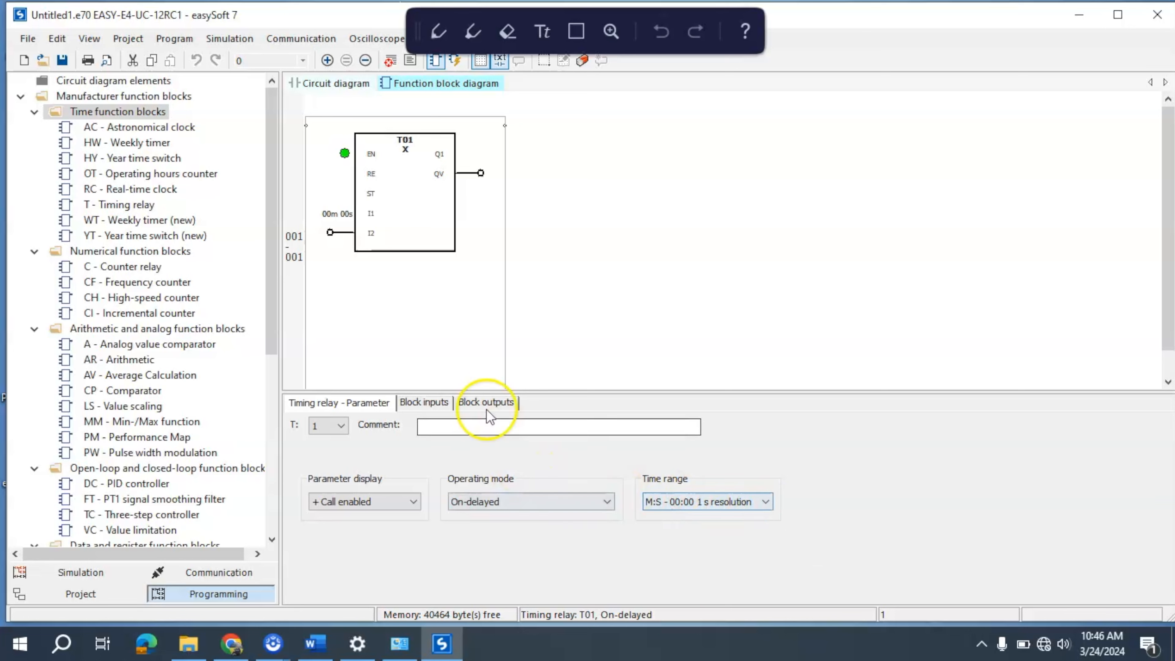
pyautogui.click(424, 403)
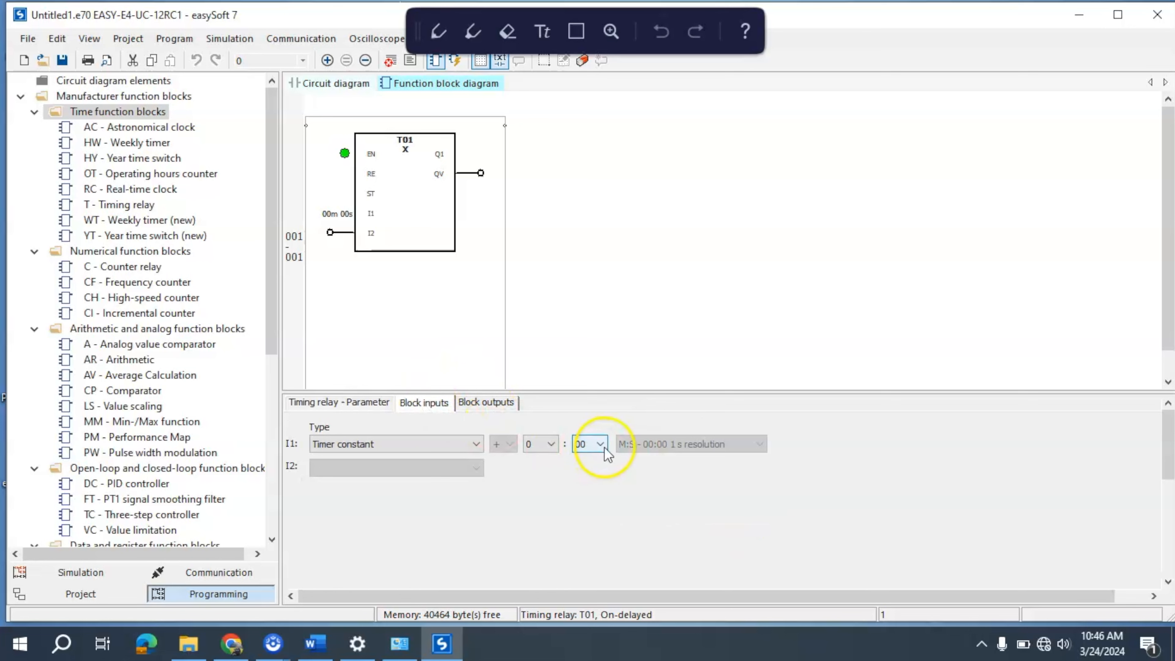
# Step: Set the preset to 05 seconds, trying 28 minutes then returning minutes to 0
pyautogui.click(600, 443)
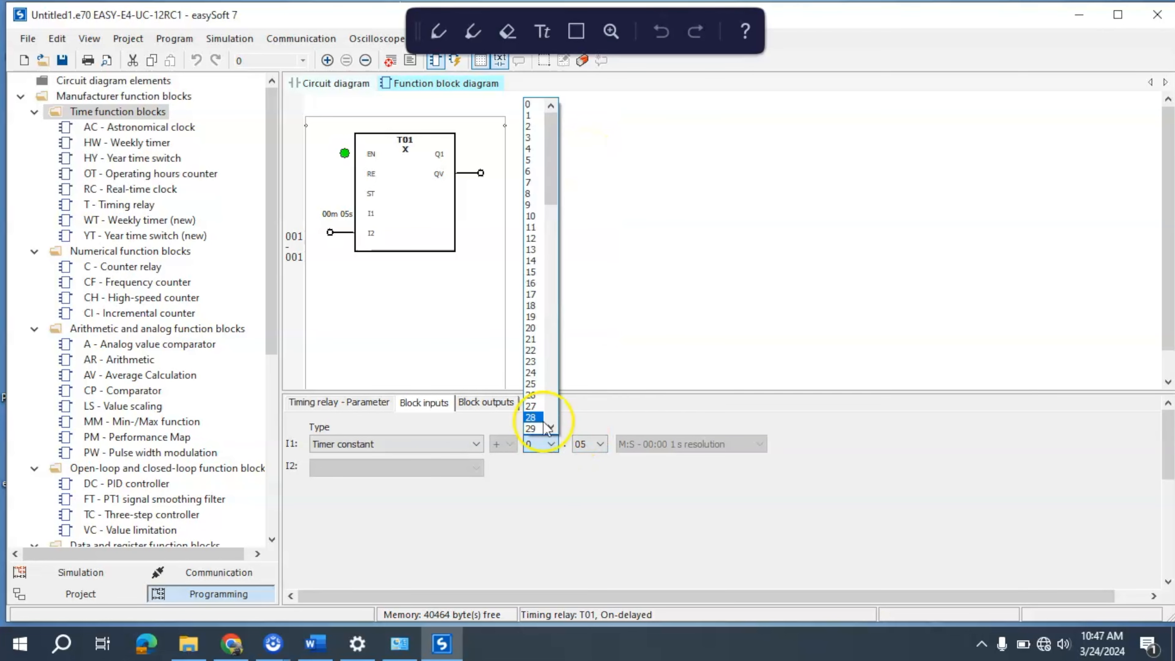
pyautogui.click(530, 418)
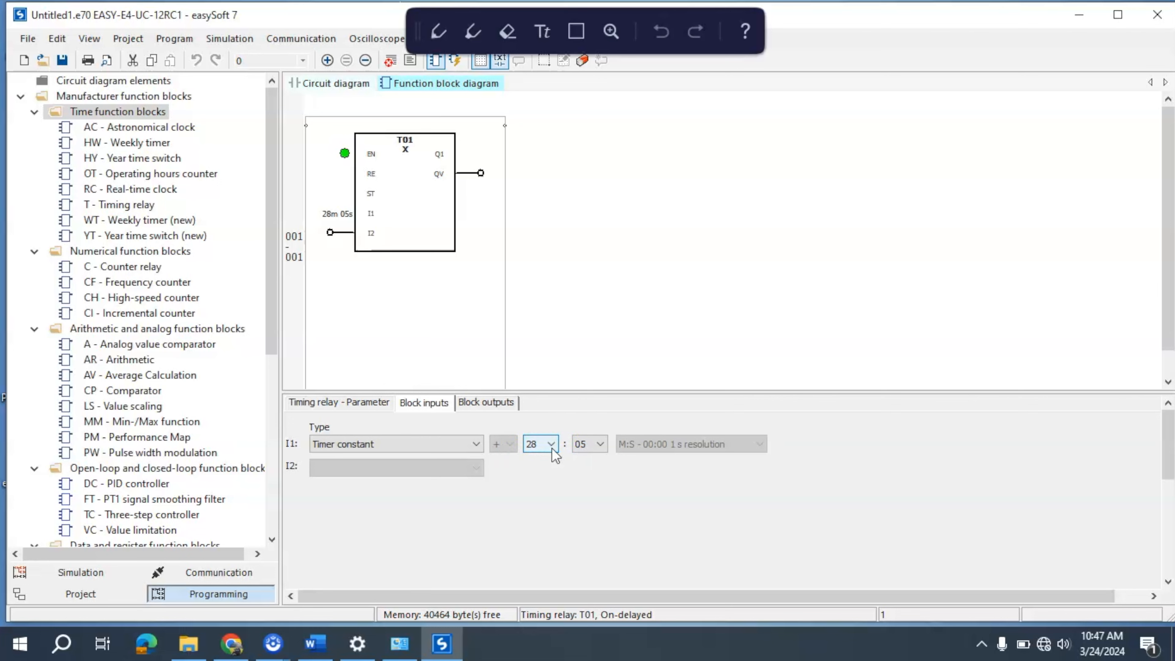
pyautogui.click(550, 444)
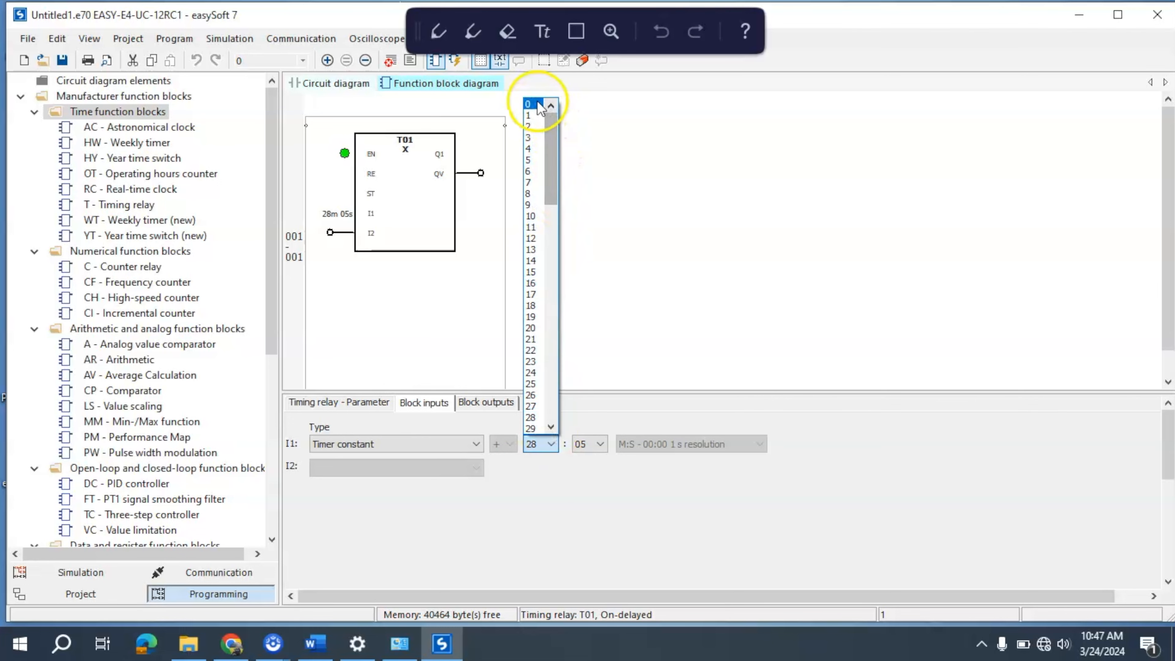
pyautogui.click(528, 103)
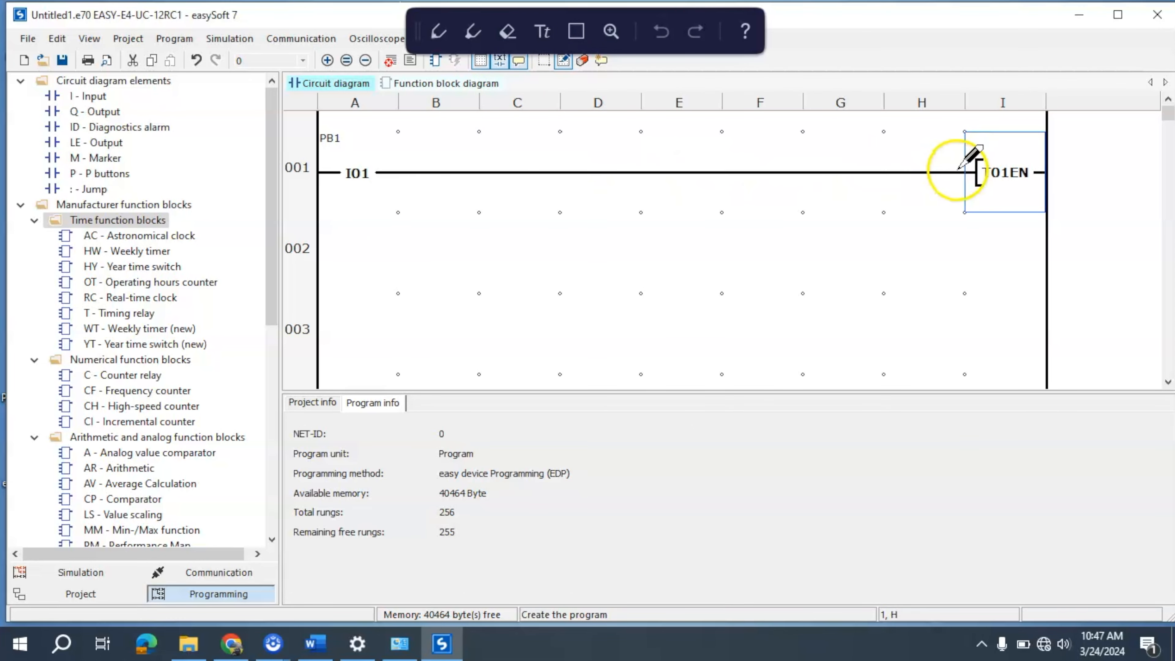
pyautogui.moveTo(949, 206)
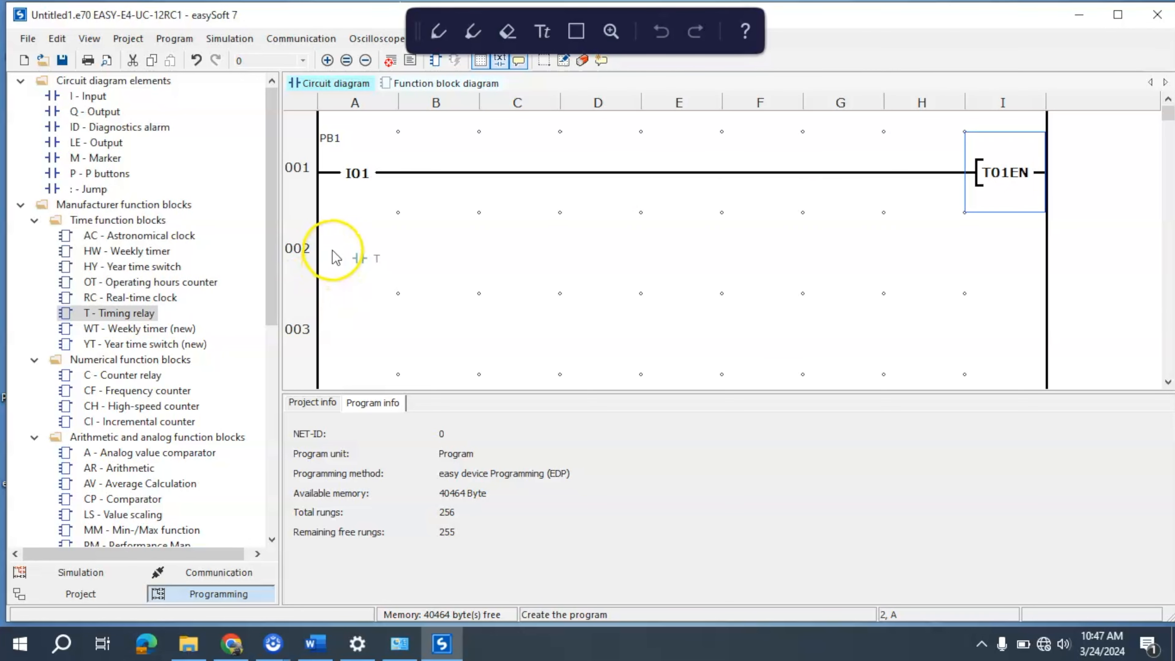
# Step: Place contact T01Q1 on rung 002 and wire it across to output coil Q01
pyautogui.click(354, 248)
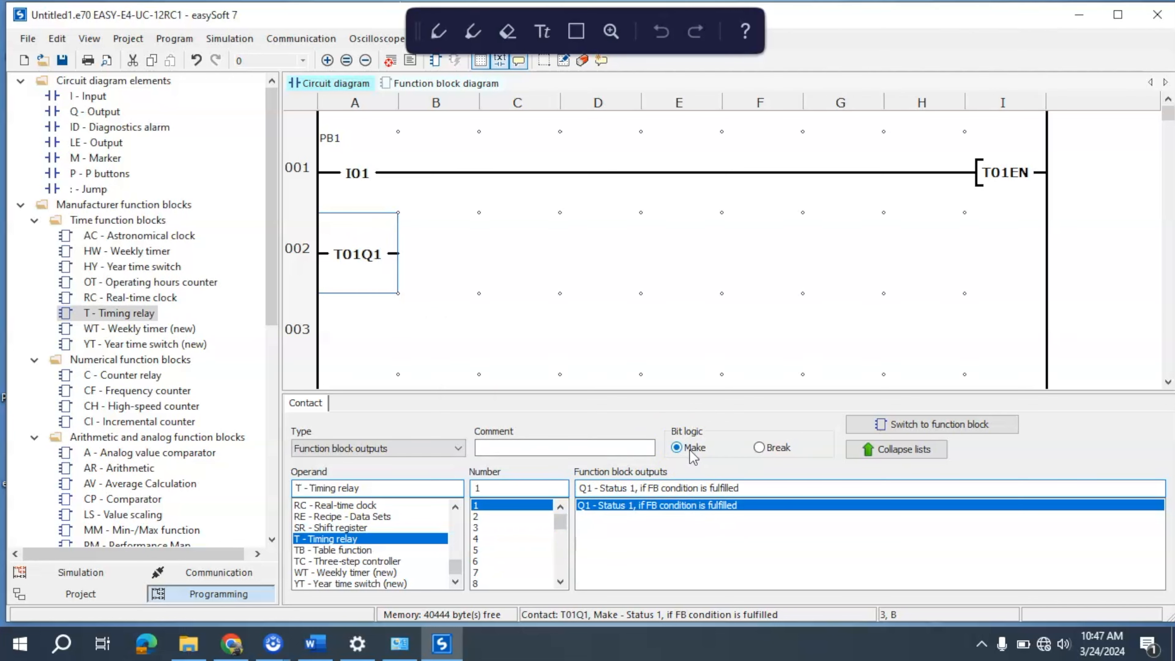
pyautogui.moveTo(691, 458)
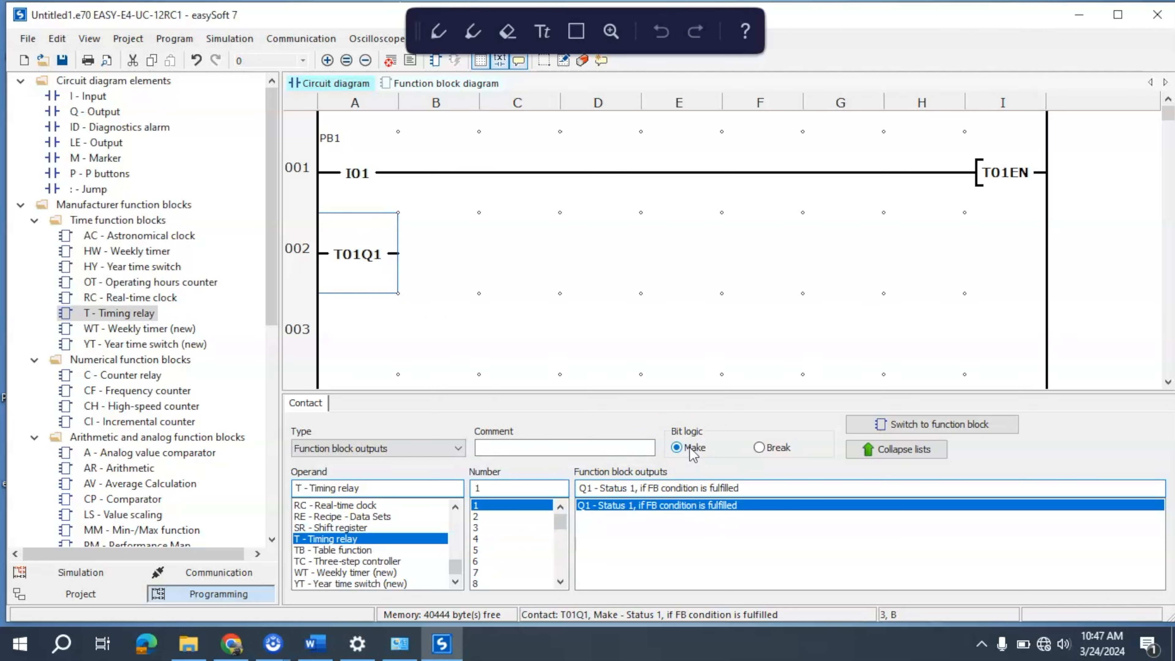
pyautogui.moveTo(691, 455)
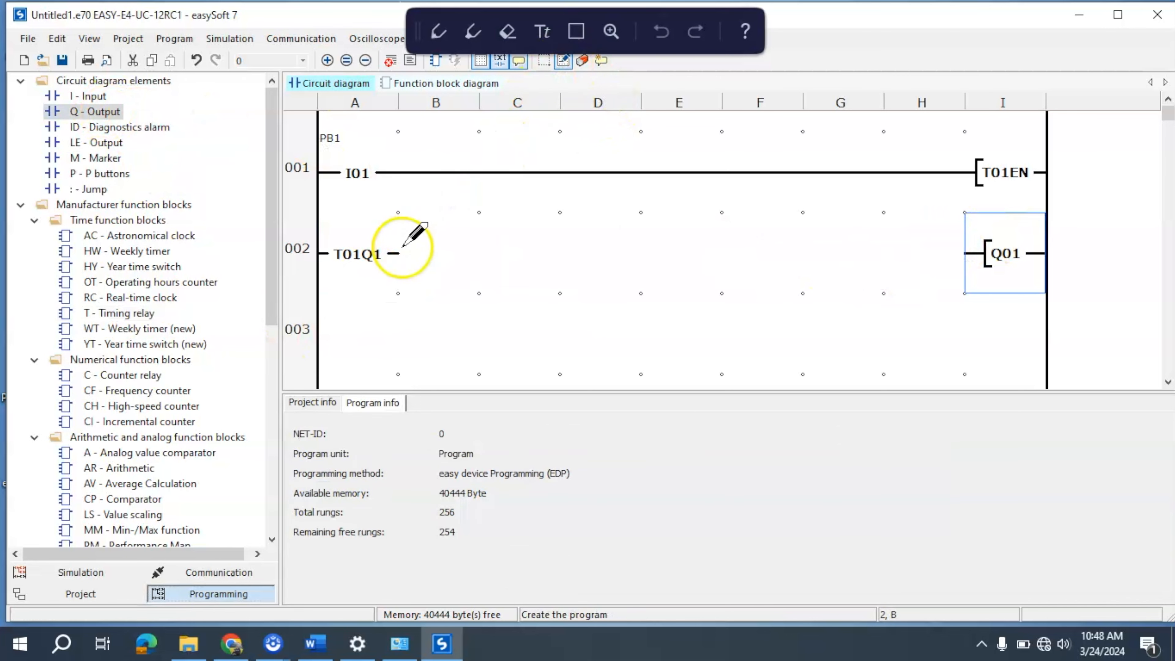
pyautogui.moveTo(394, 254); pyautogui.dragTo(968, 253)
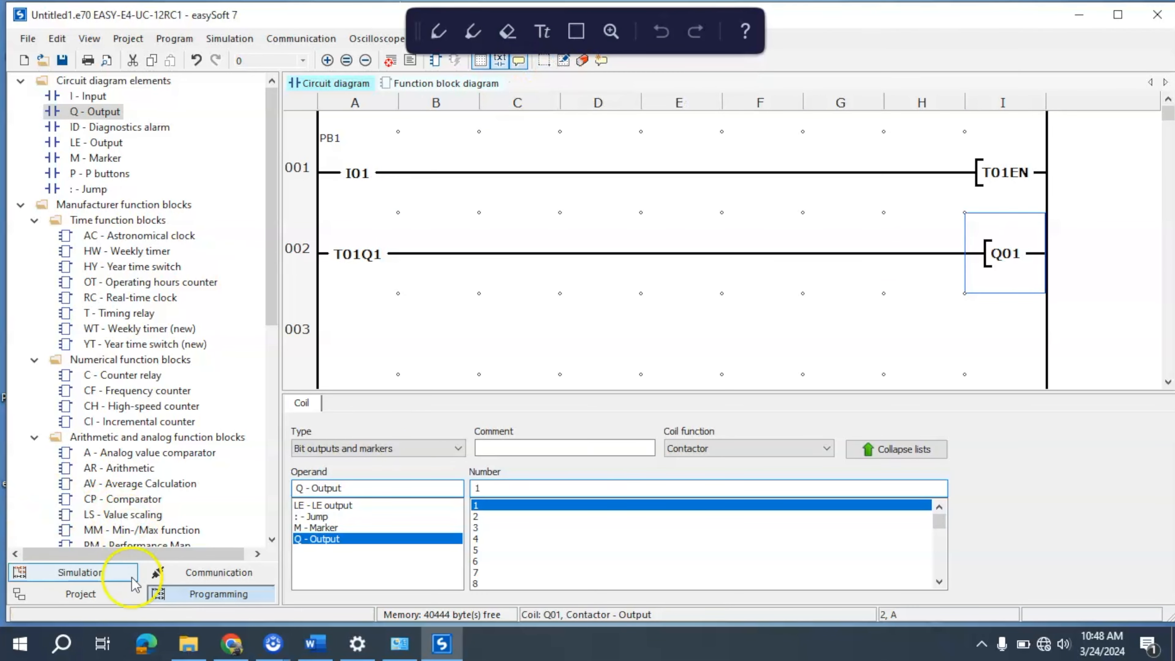
# Step: Run the simulation and toggle PB1 repeatedly to watch T01EN and Q01 energize and drop
pyautogui.click(71, 572)
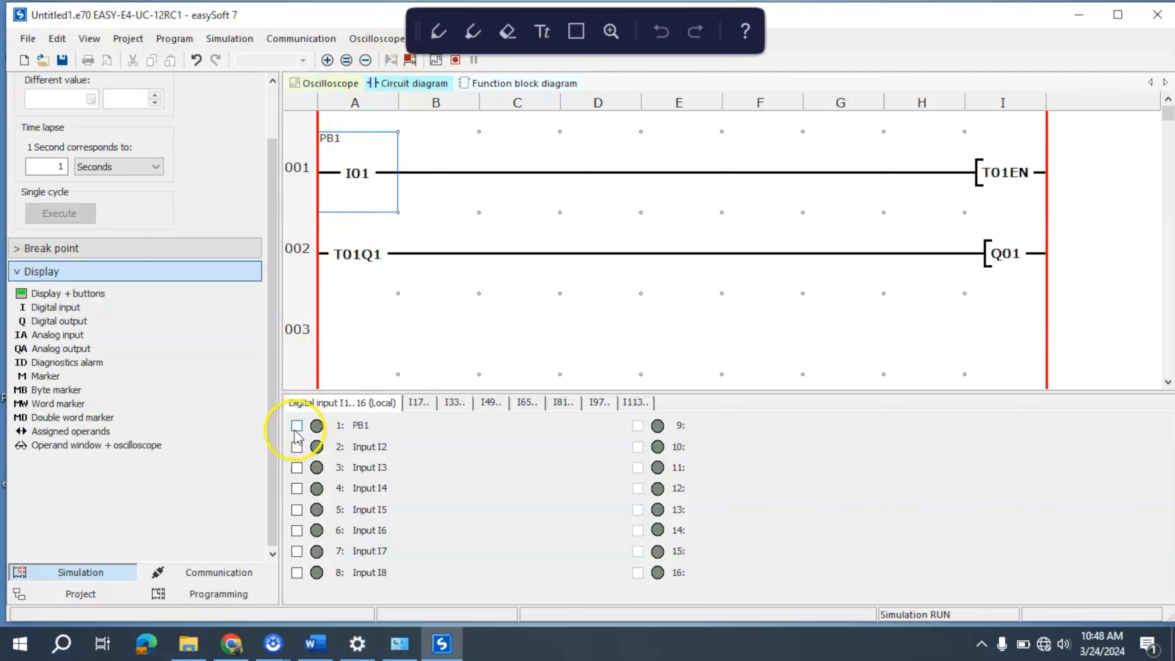
pyautogui.click(297, 425)
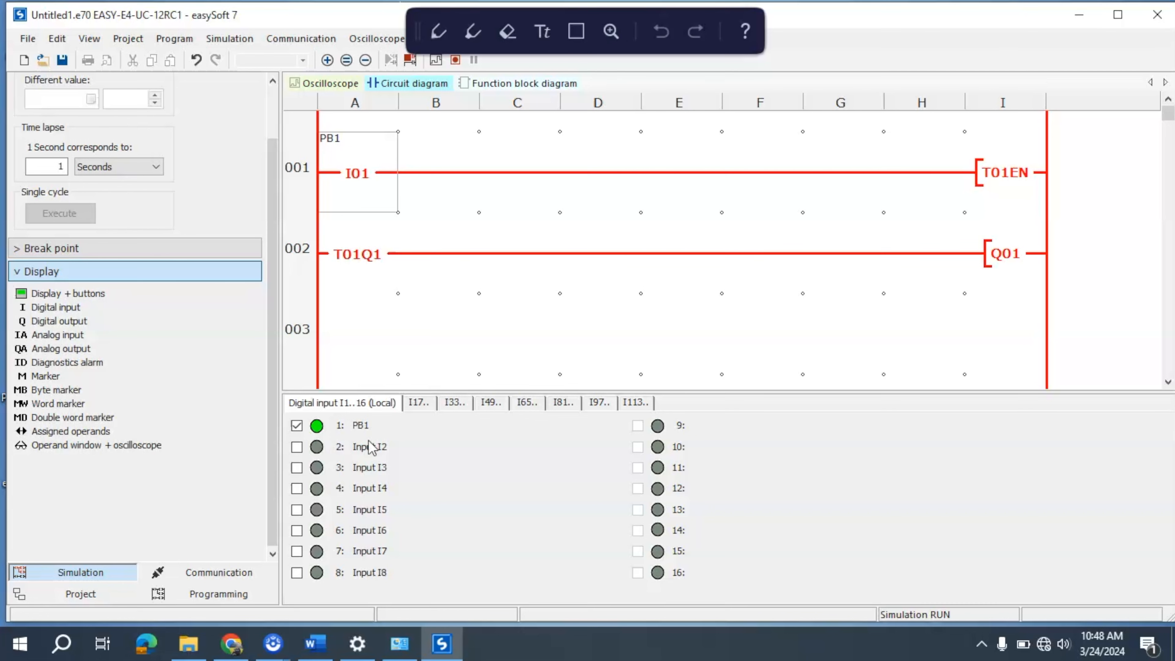
pyautogui.moveTo(218, 478)
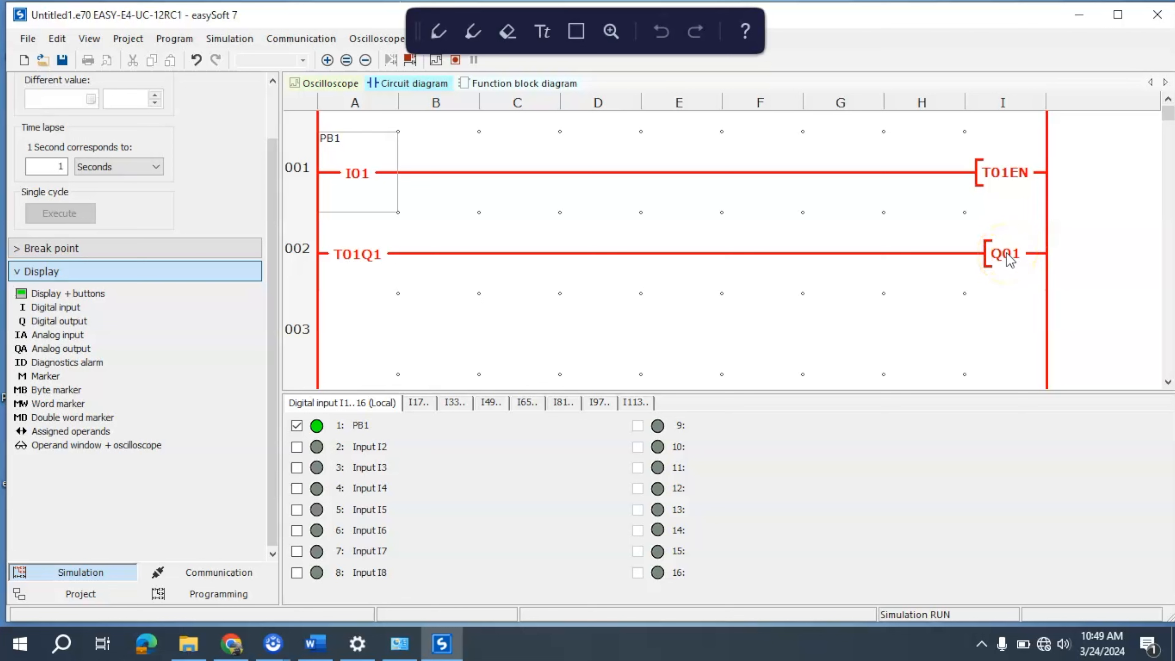
pyautogui.moveTo(757, 270)
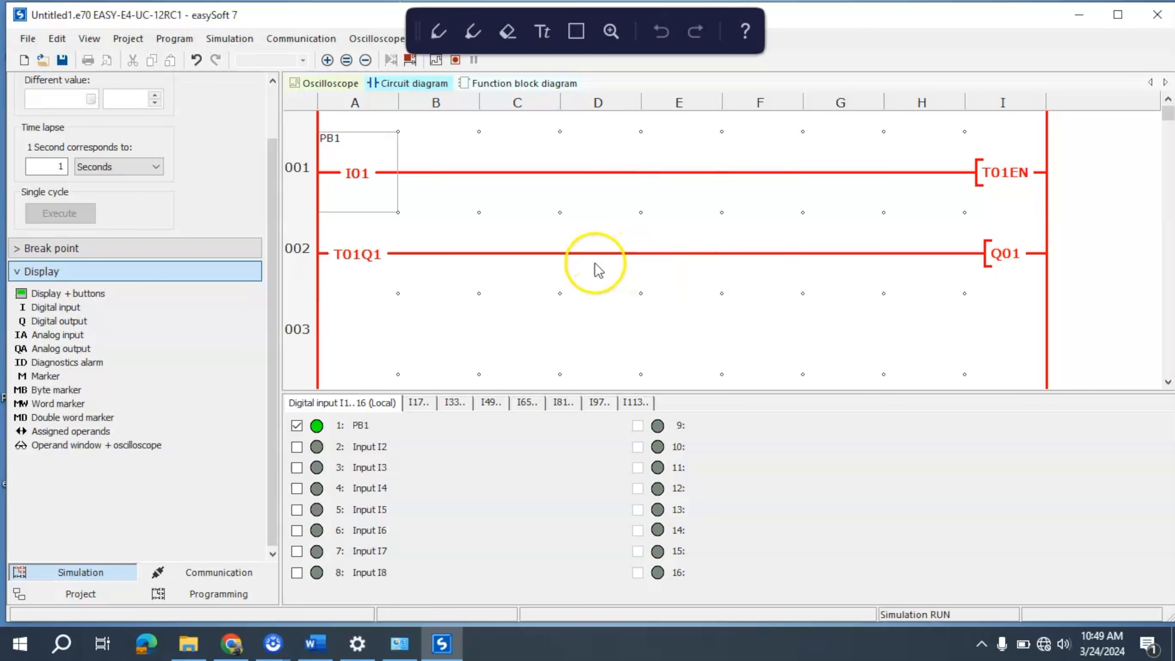
pyautogui.moveTo(390, 206)
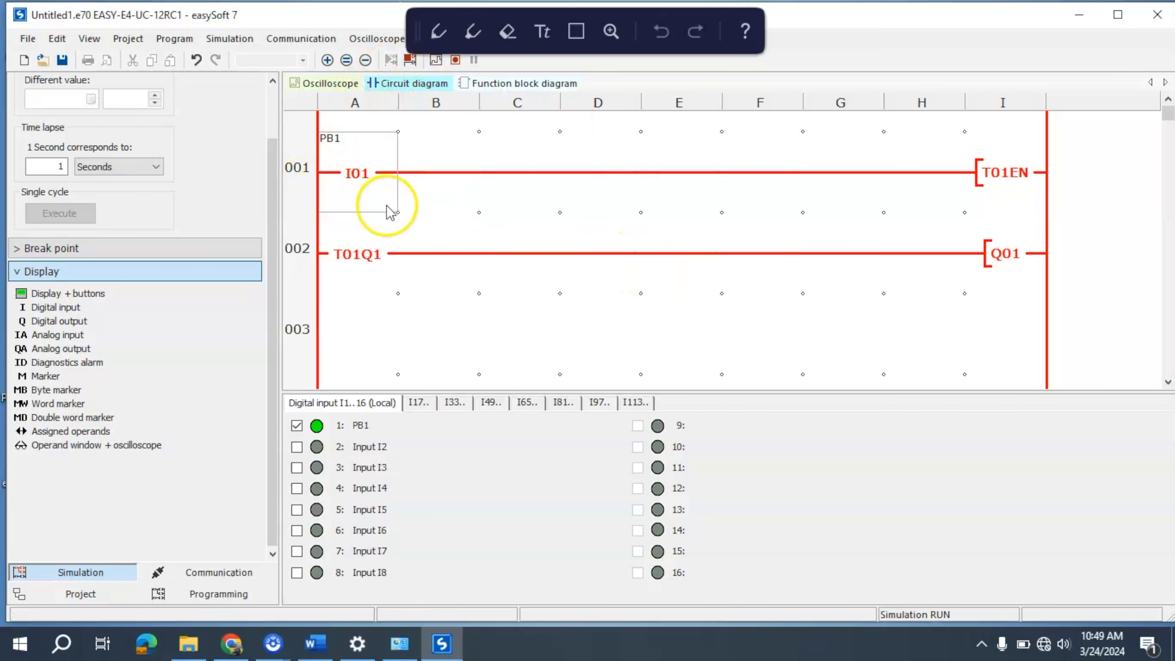
pyautogui.click(297, 425)
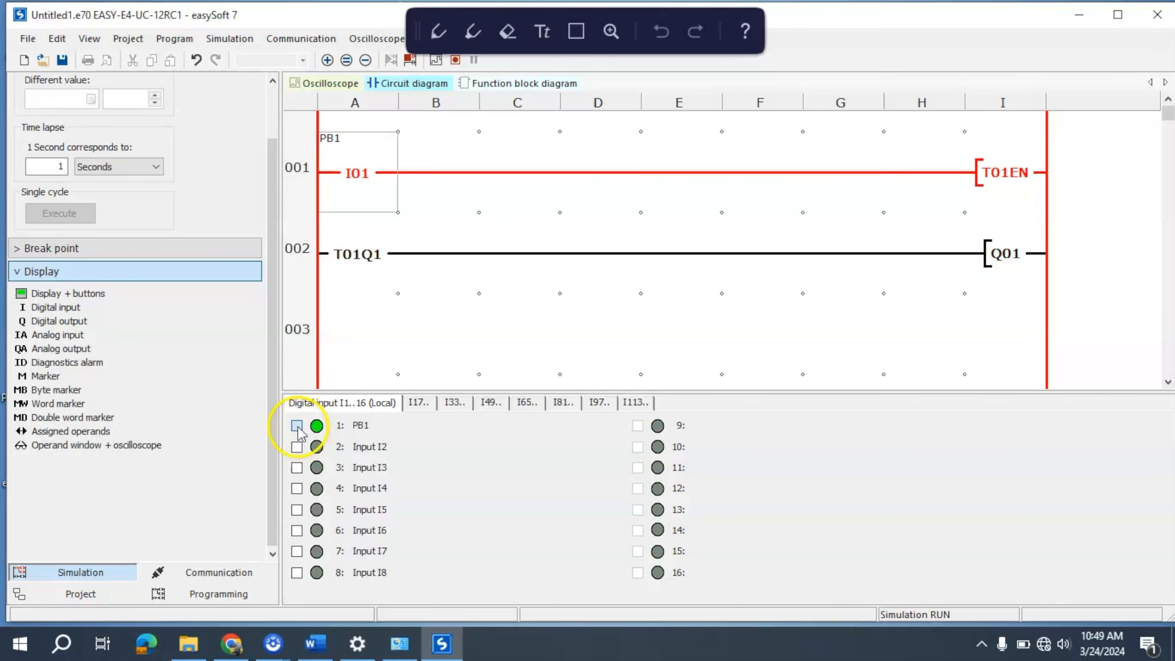
pyautogui.click(297, 426)
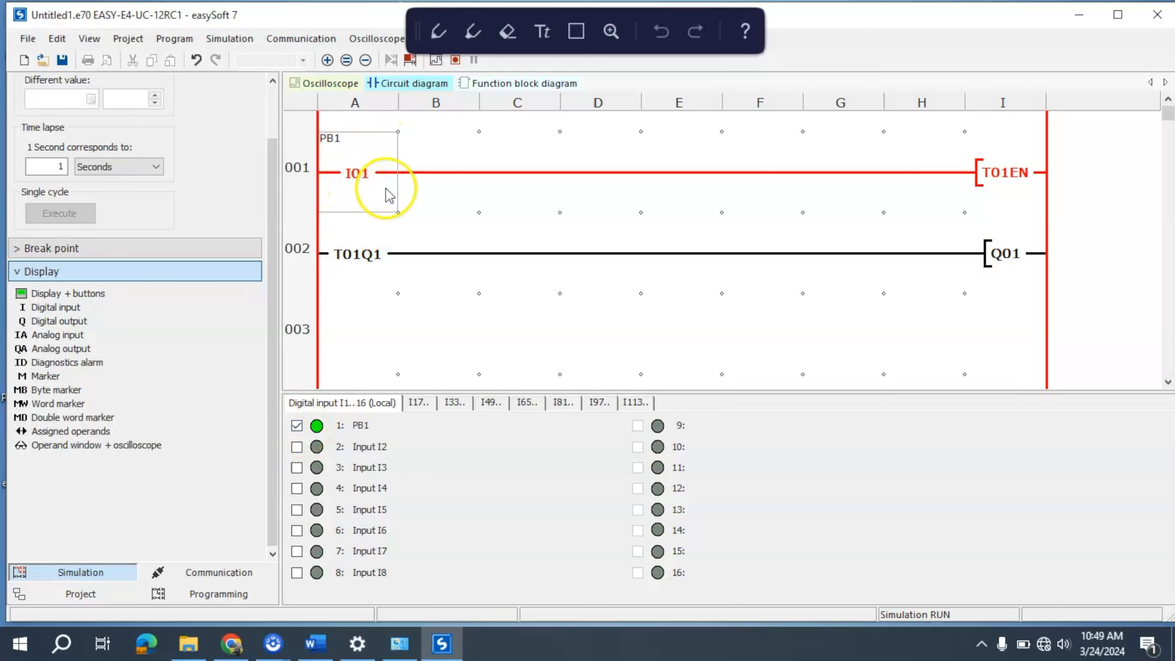
pyautogui.moveTo(1031, 176)
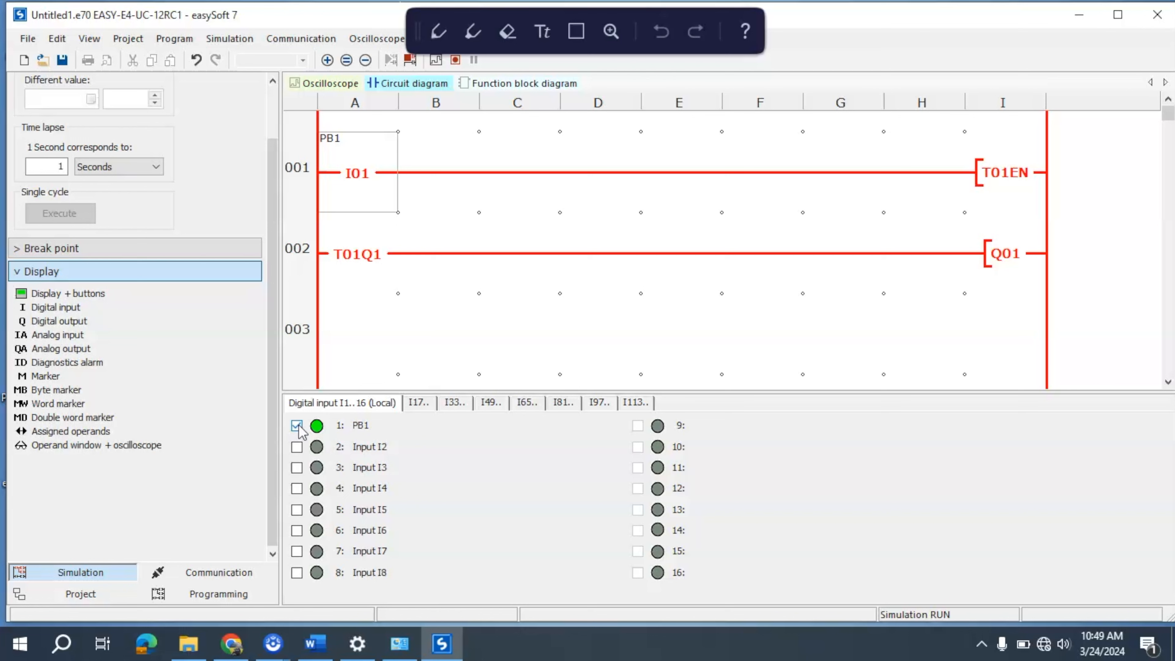
pyautogui.click(297, 426)
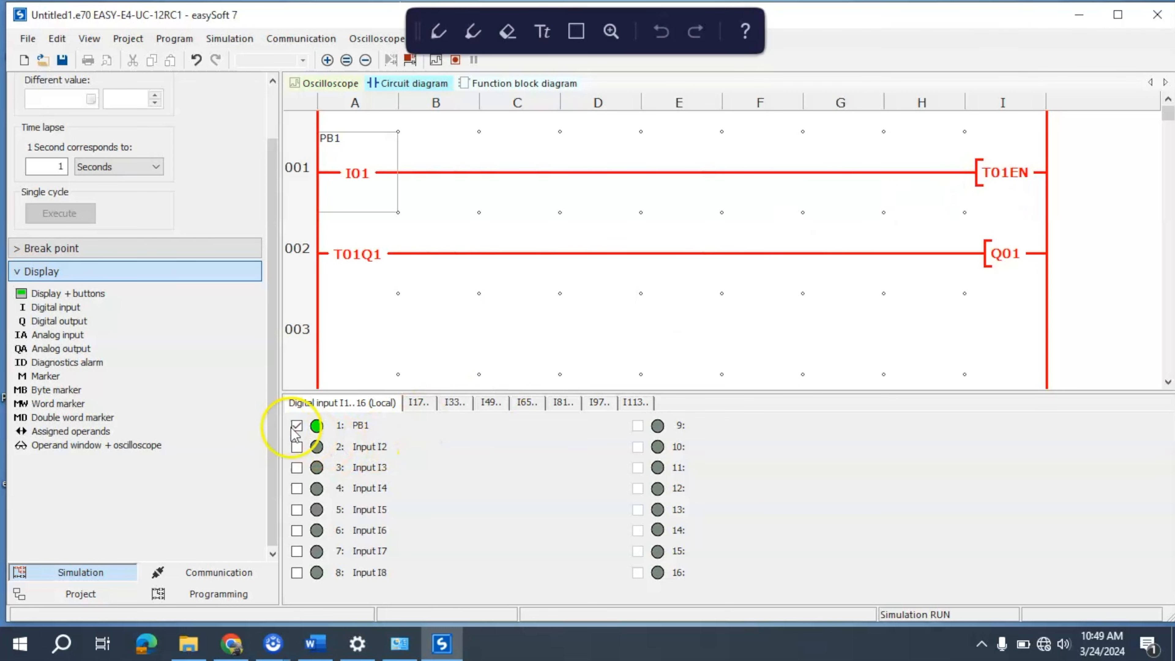
pyautogui.click(297, 426)
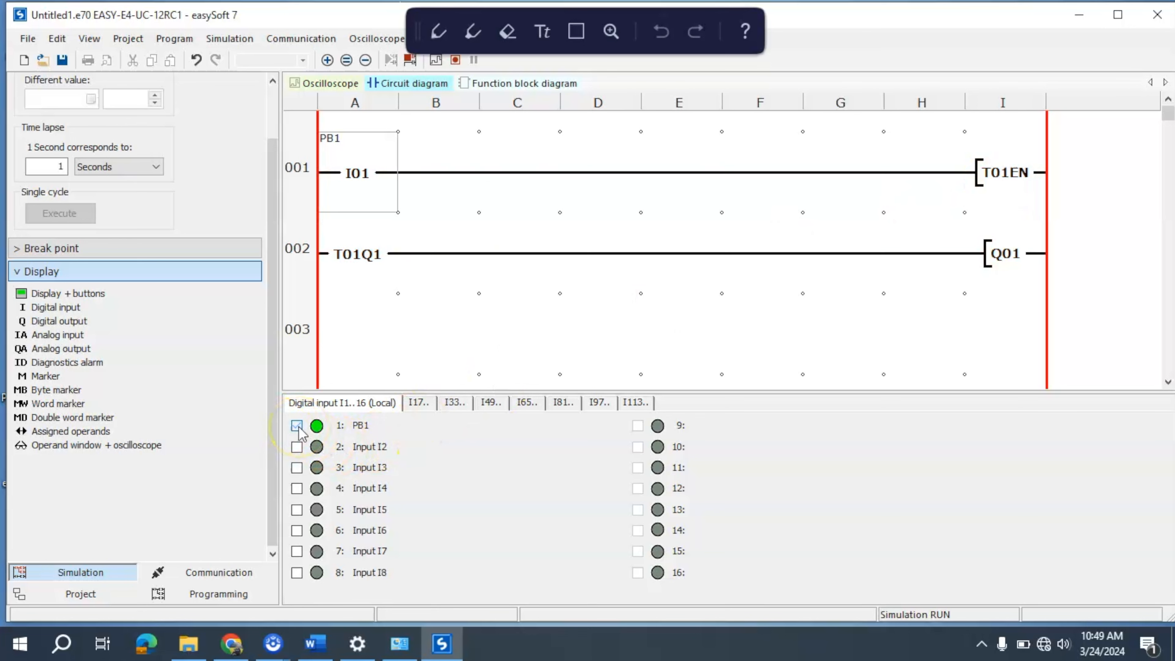
pyautogui.click(298, 425)
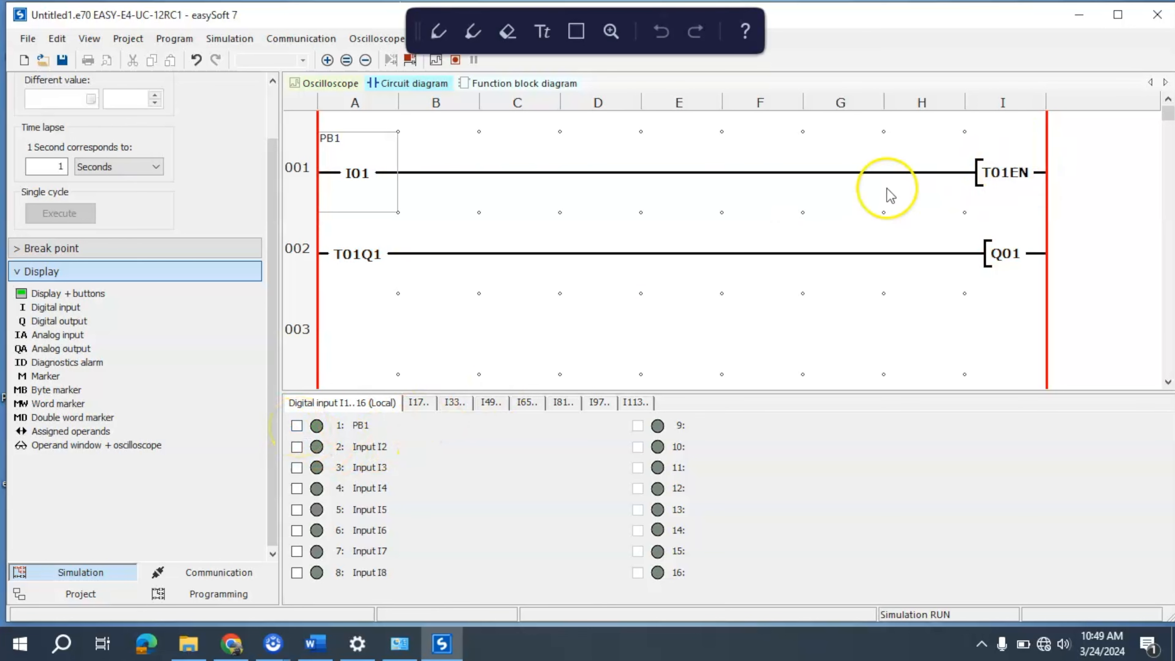
pyautogui.moveTo(363, 251)
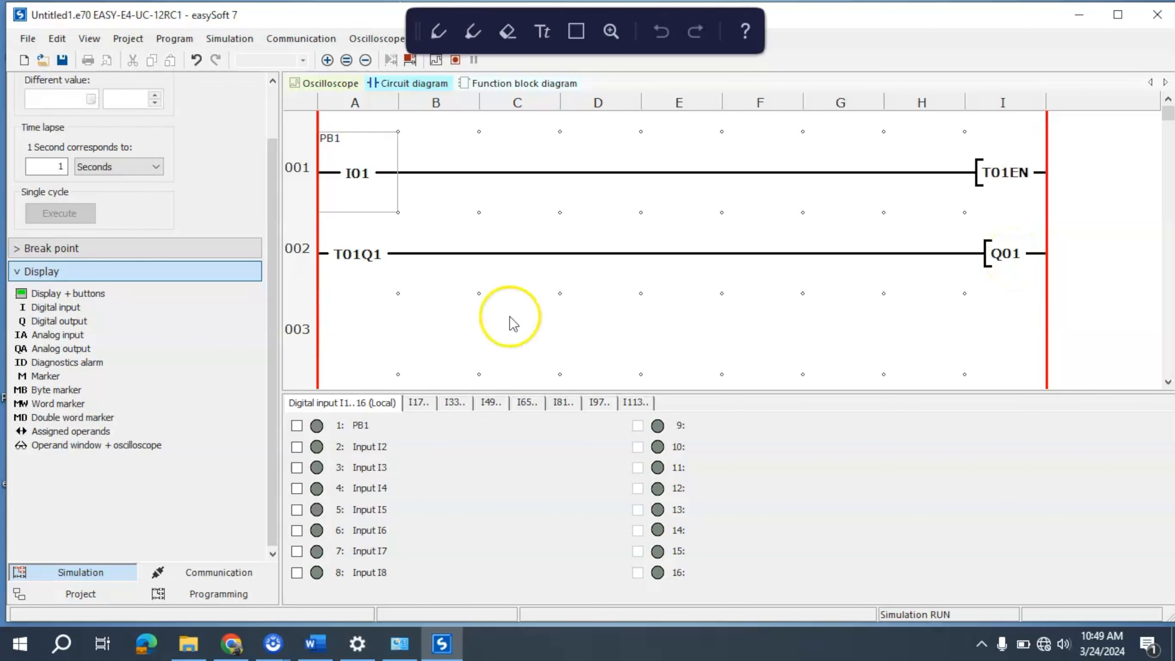
pyautogui.moveTo(145, 644)
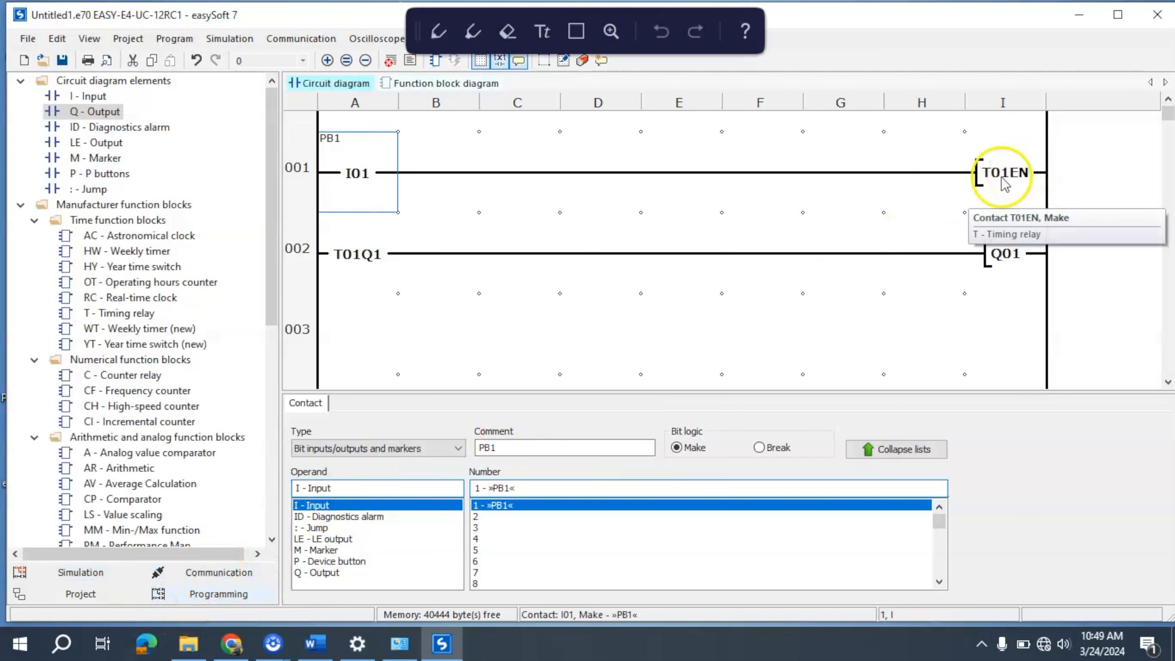
pyautogui.moveTo(862, 171)
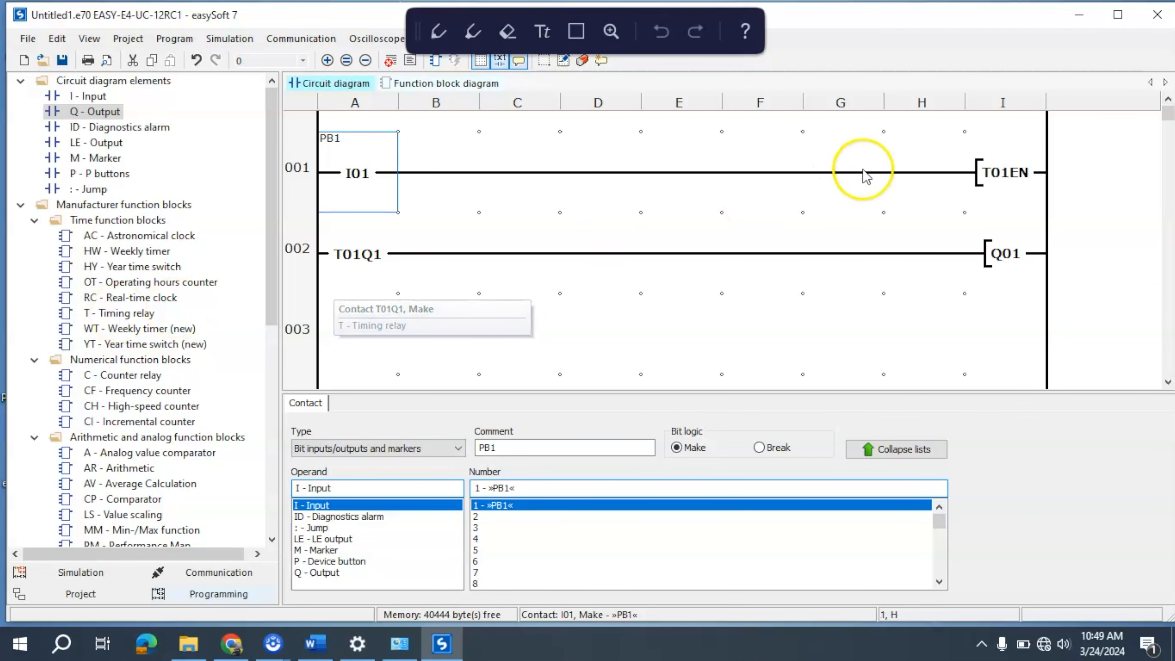
# Step: Select the T01EN coil and reopen T01 as a function block
pyautogui.click(1005, 173)
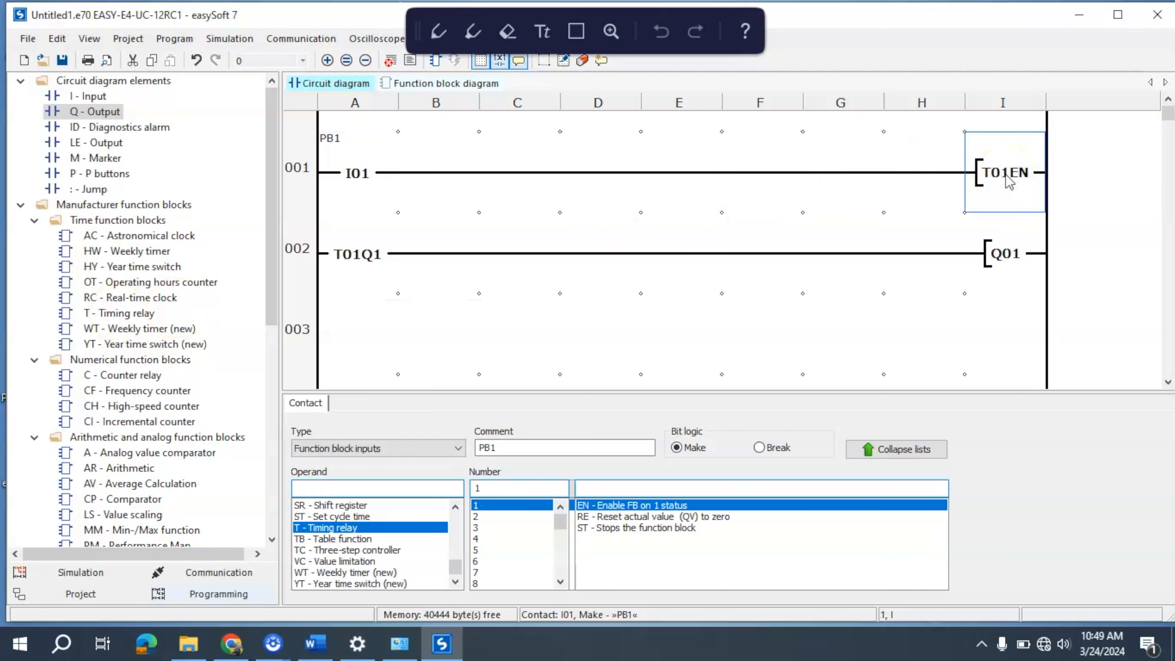
pyautogui.click(1005, 172)
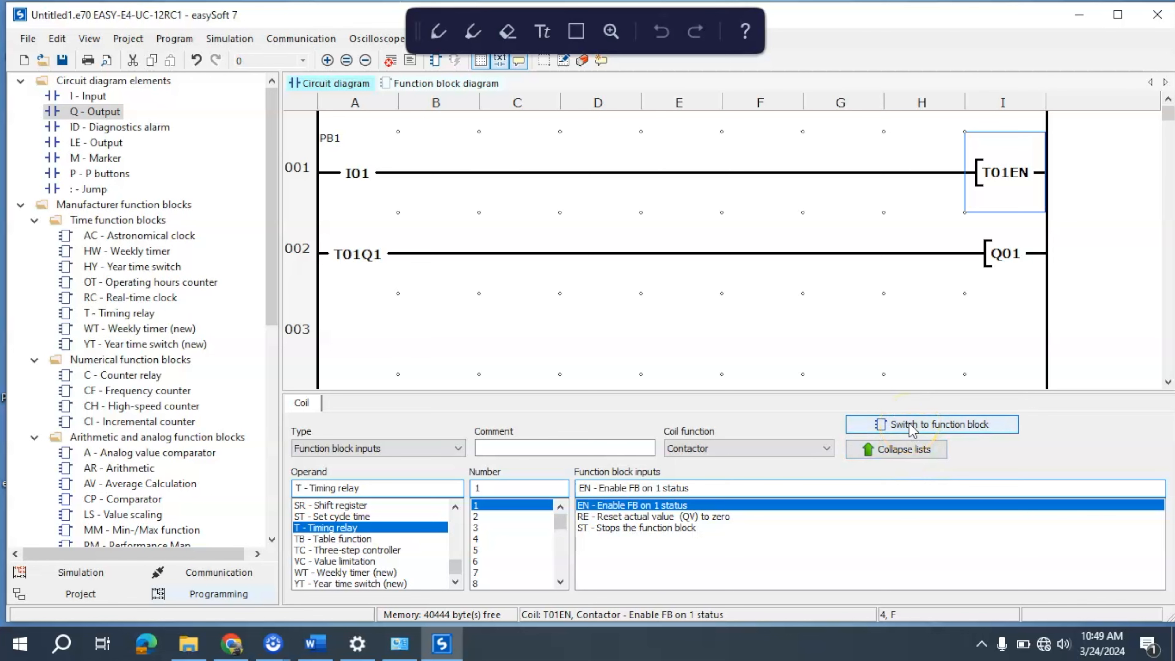
pyautogui.click(932, 424)
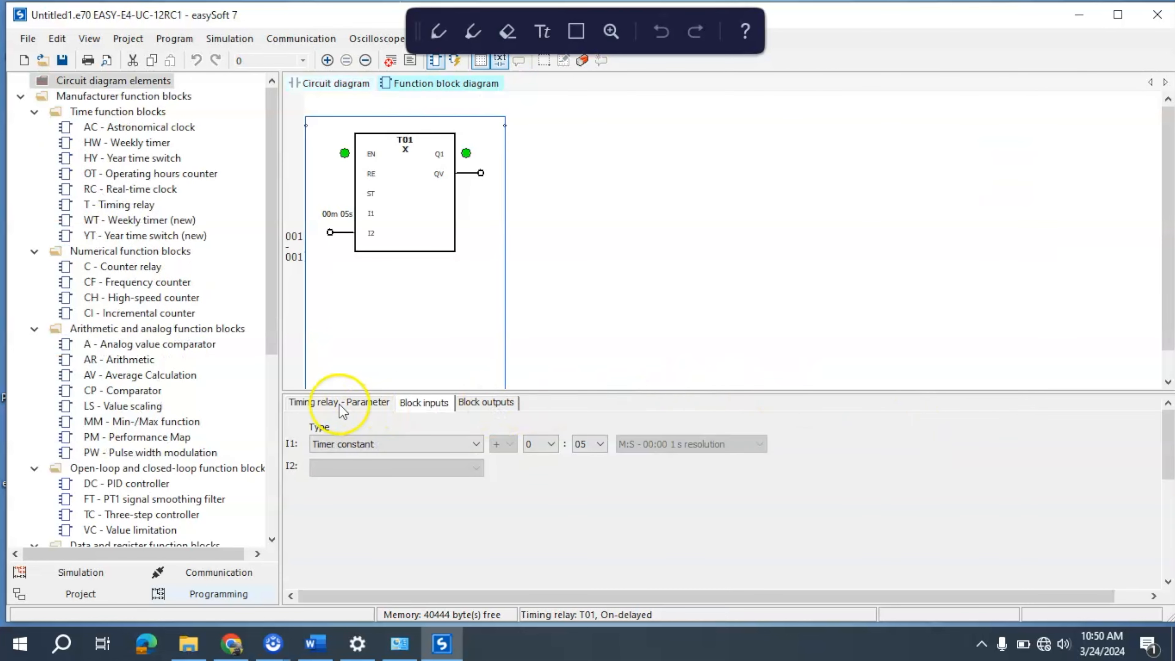
# Step: Set T01's operating mode to Off-delayed and return to the Block inputs view
pyautogui.click(339, 403)
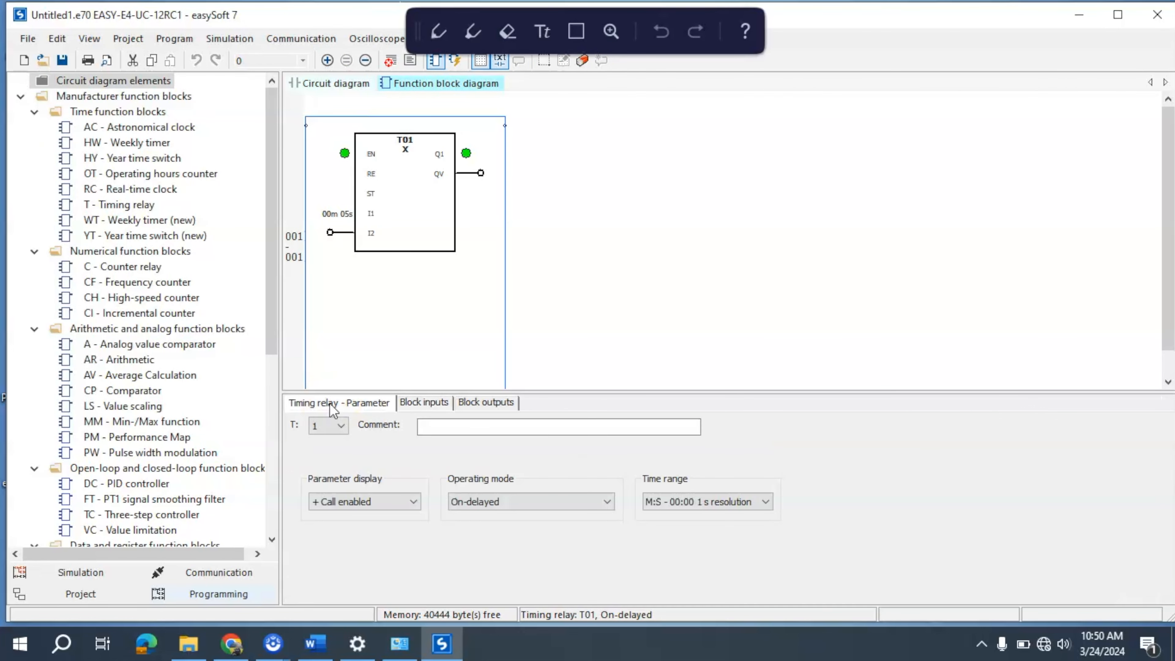
pyautogui.click(531, 501)
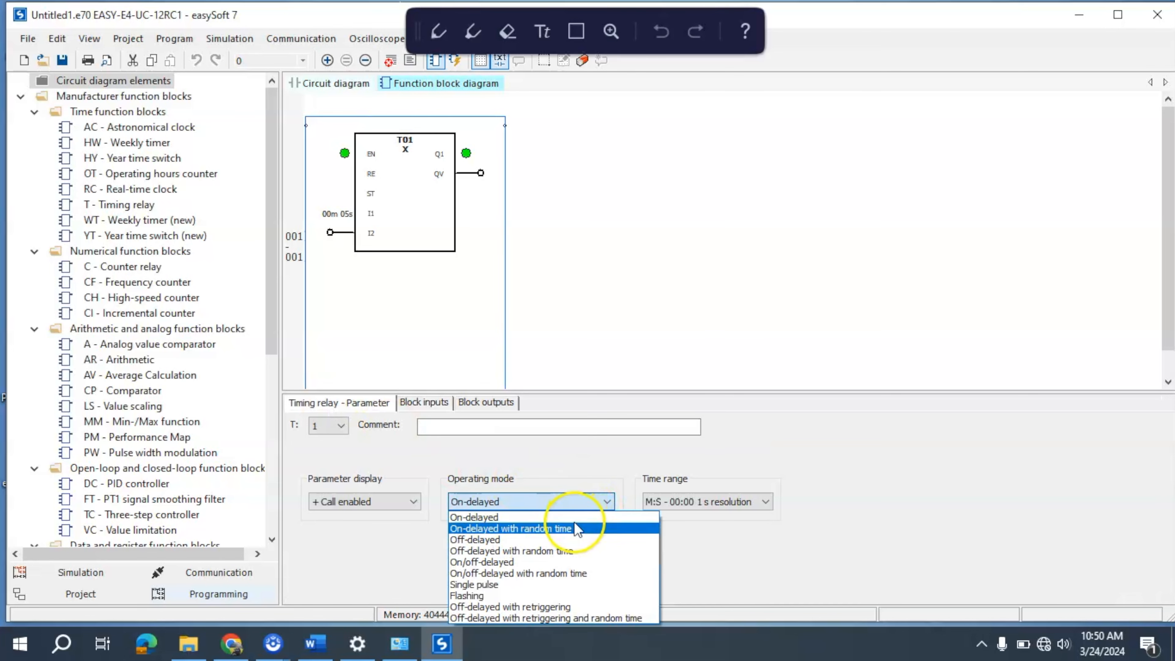
pyautogui.click(474, 540)
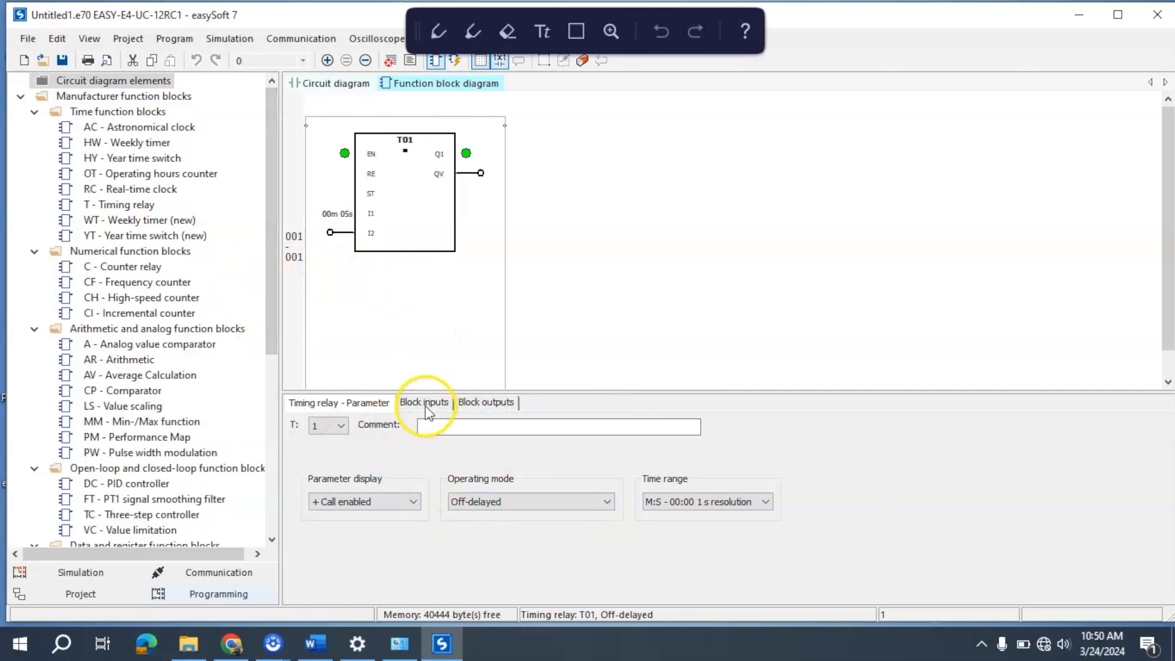
pyautogui.click(333, 83)
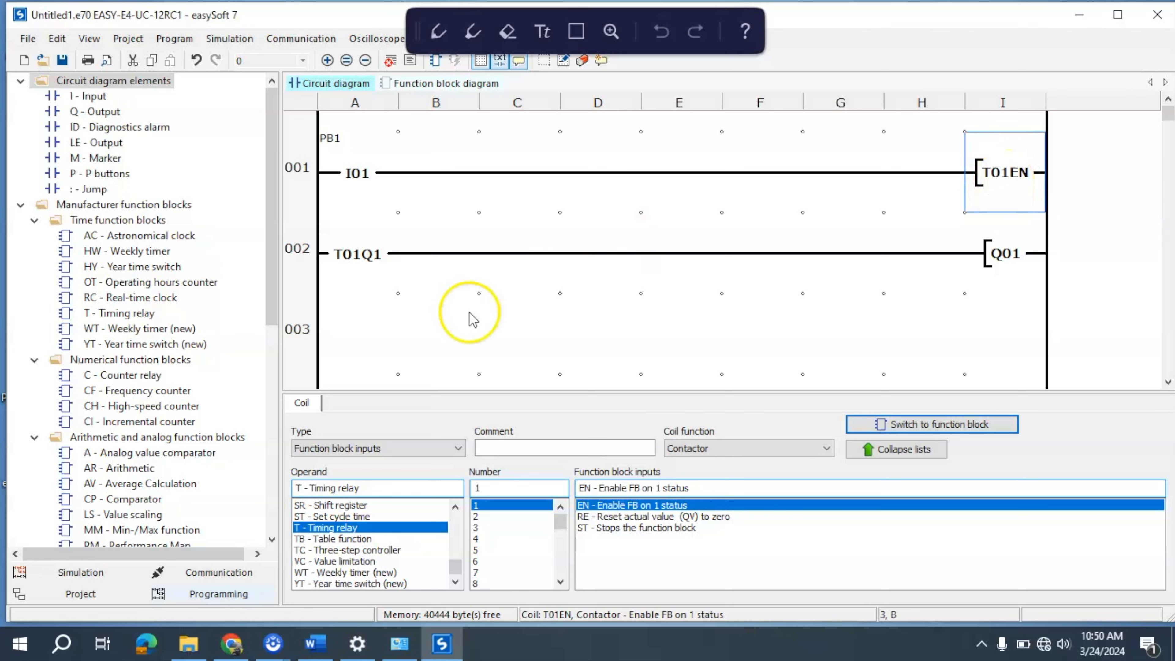
pyautogui.moveTo(345, 254)
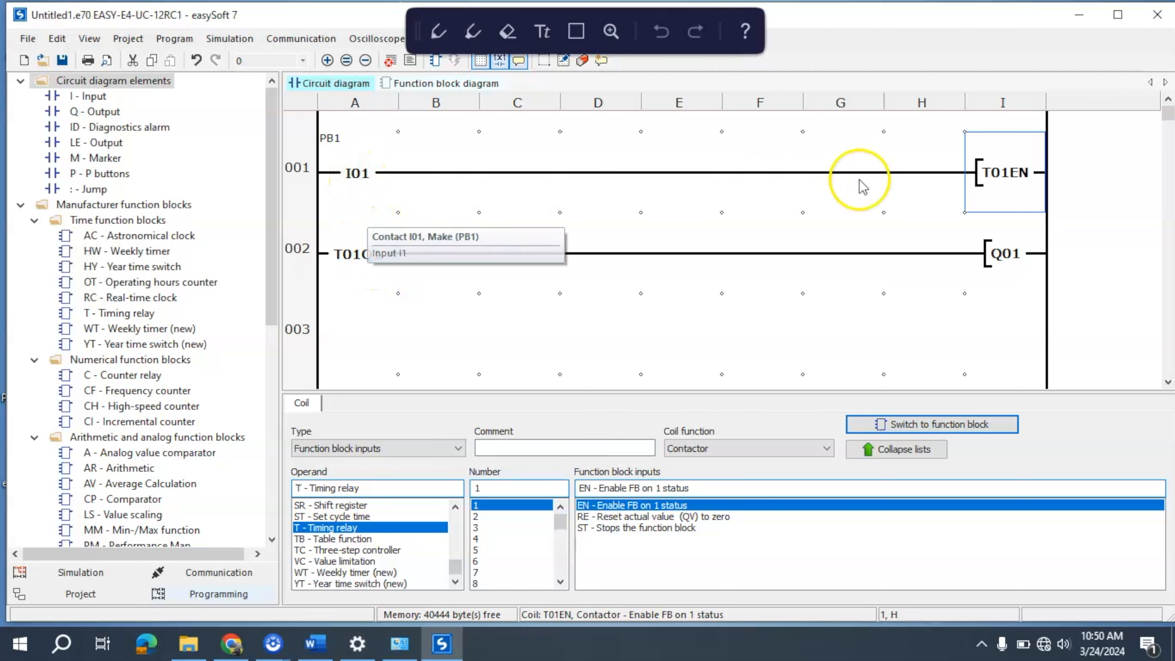
pyautogui.moveTo(732, 212)
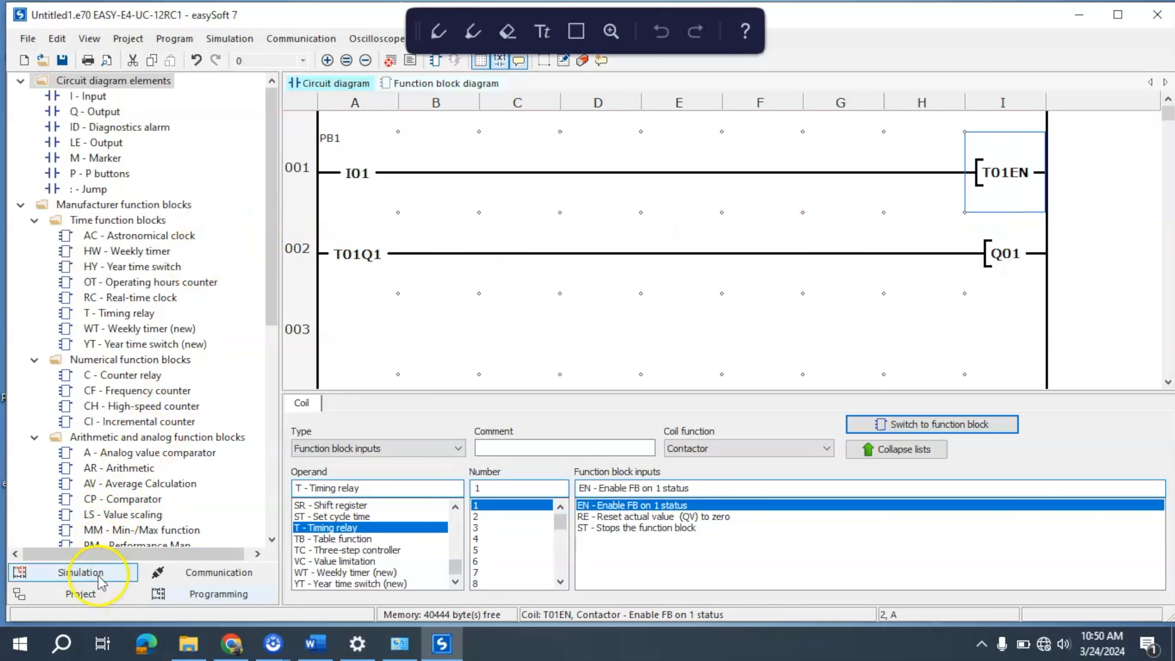
# Step: Switch from the circuit diagram to Simulation mode, still stopped
pyautogui.click(73, 572)
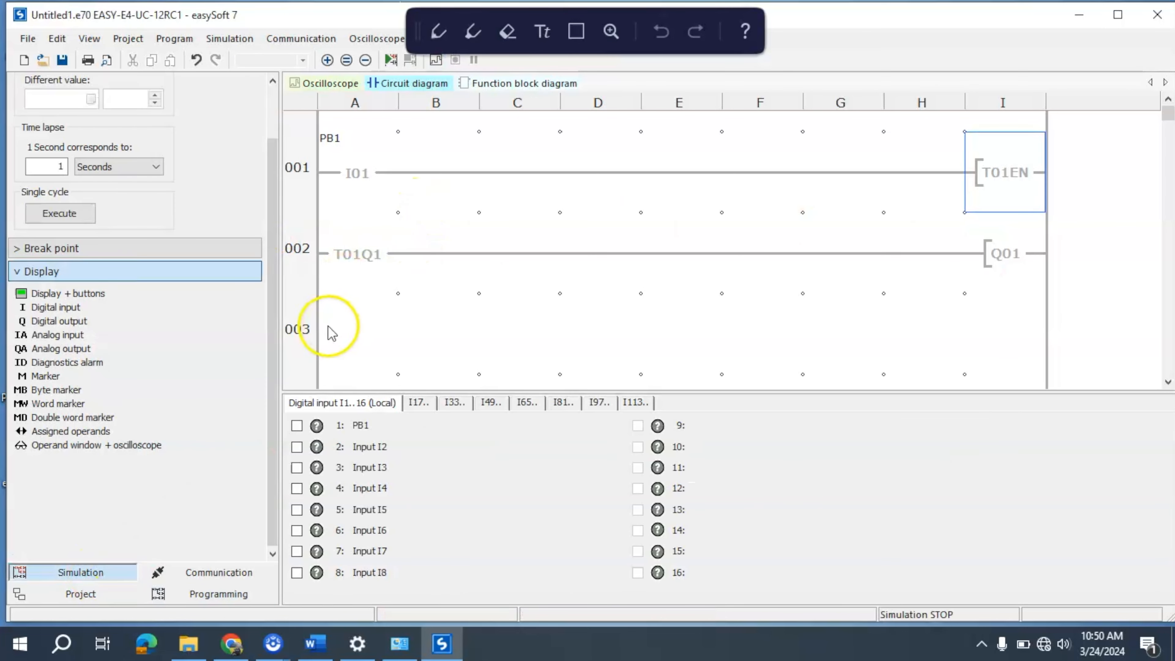
# Step: Start the simulation and toggle PB1 to verify the off-delayed timer holds T01Q1 and Q01
pyautogui.click(389, 60)
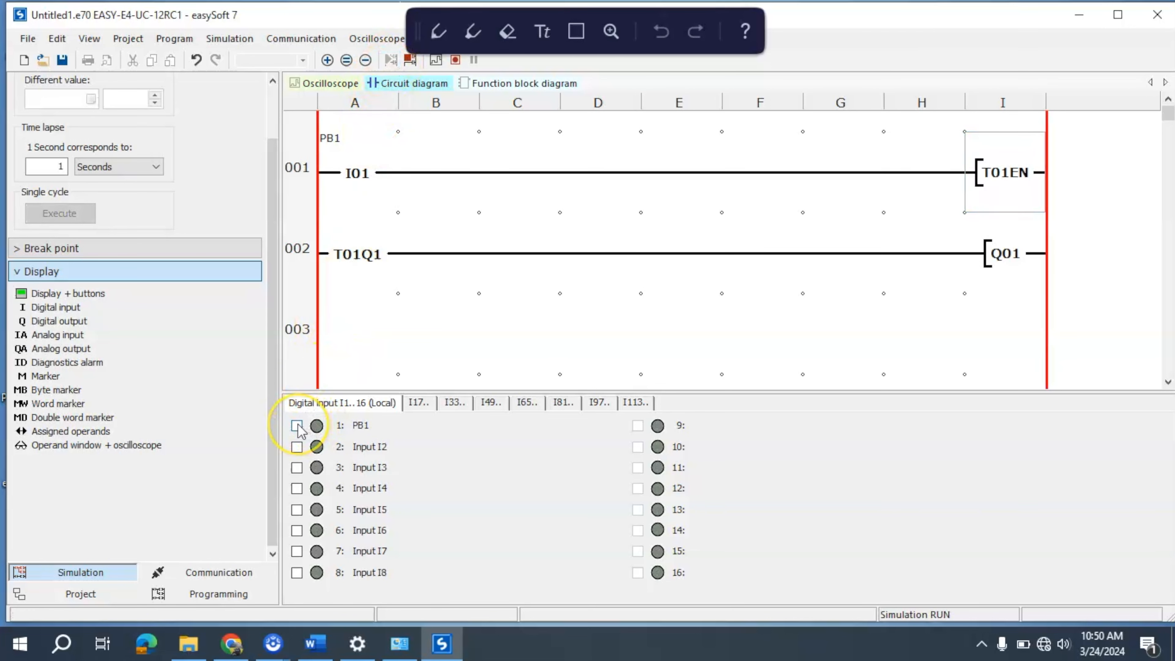
pyautogui.click(297, 425)
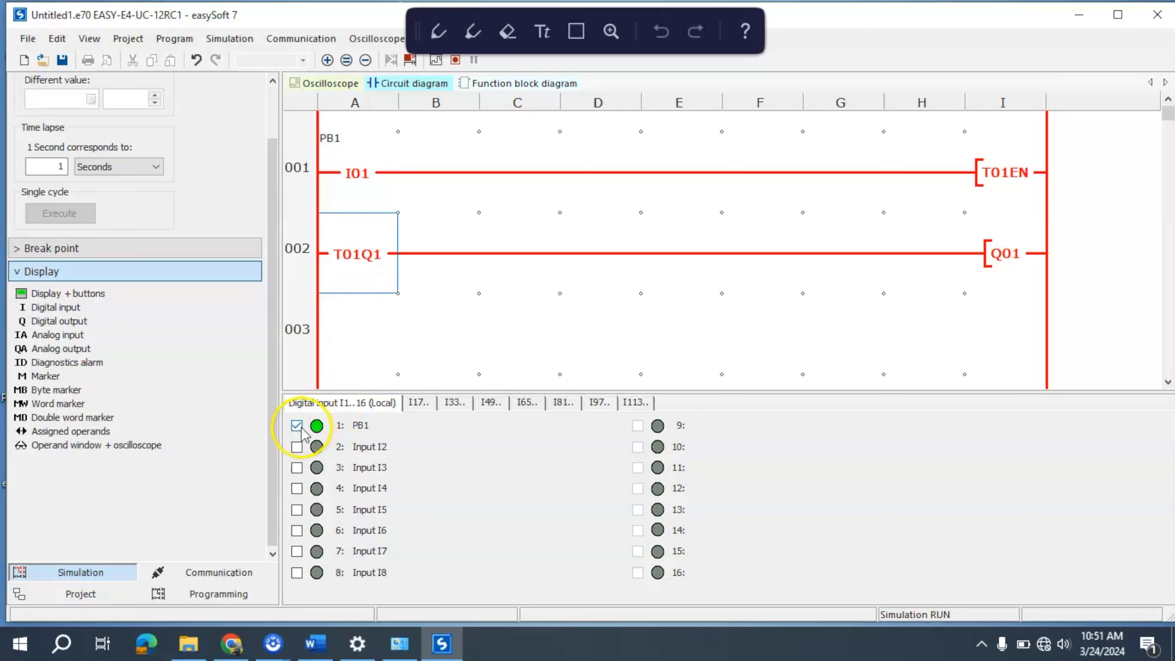
pyautogui.click(297, 425)
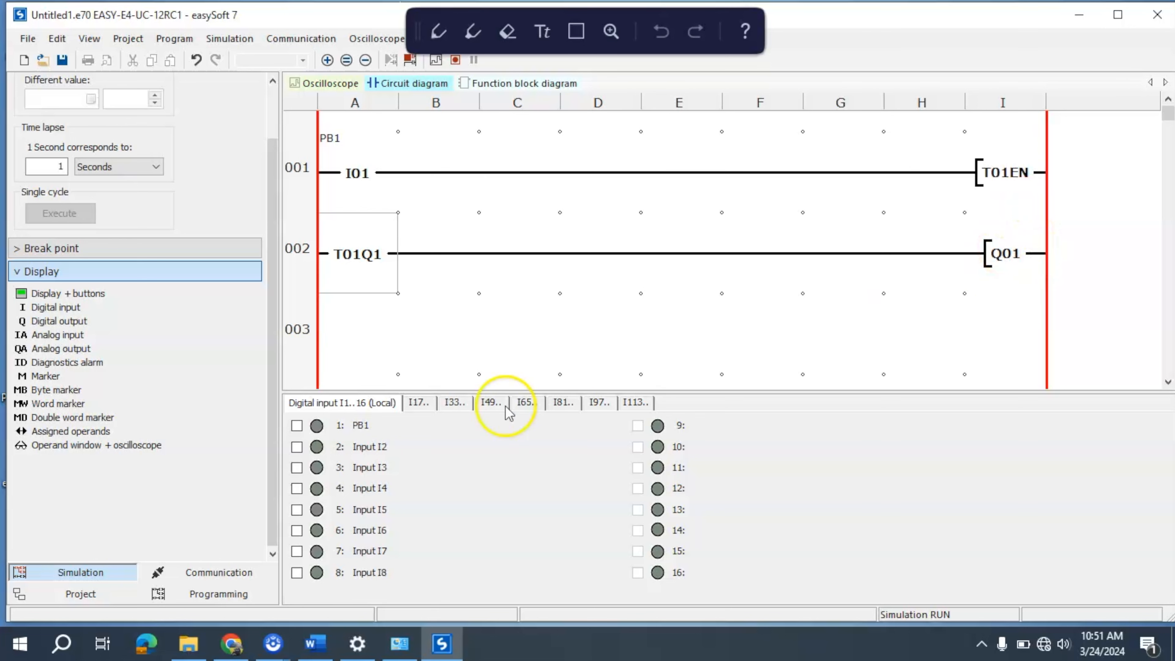
pyautogui.click(297, 426)
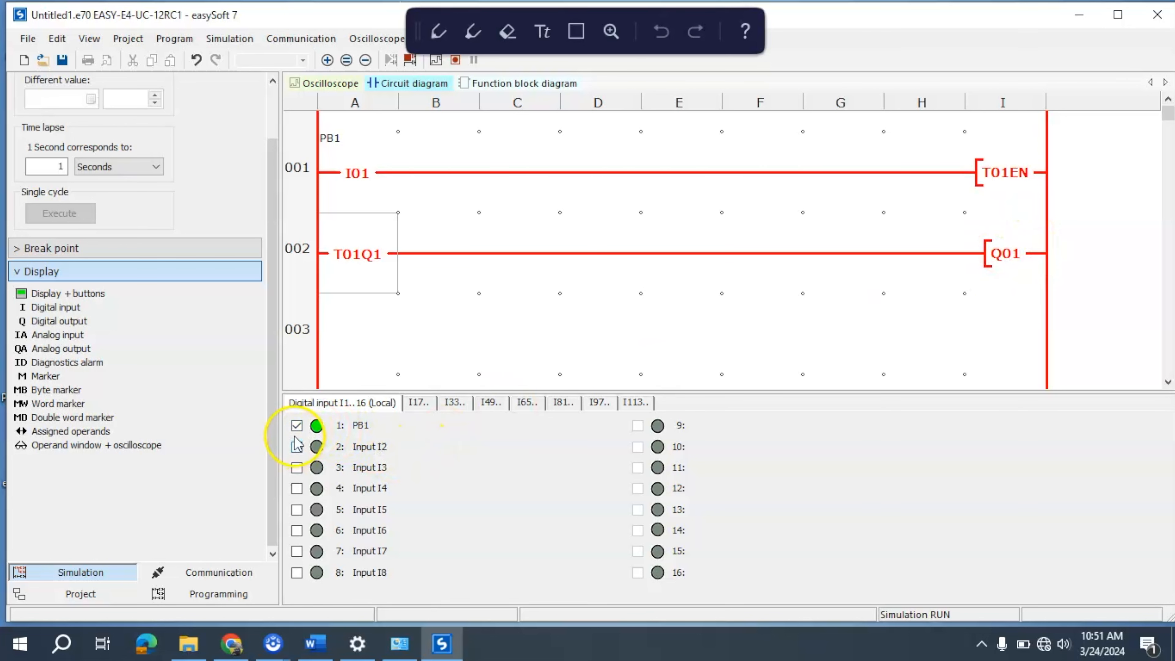
pyautogui.click(297, 425)
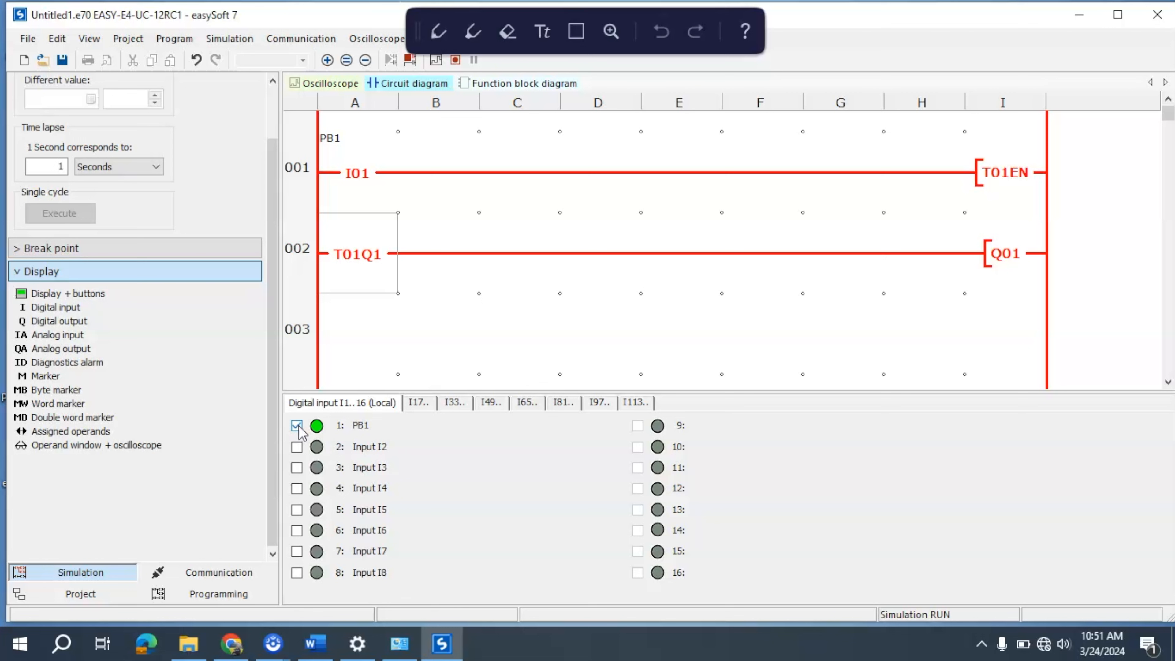
pyautogui.click(298, 426)
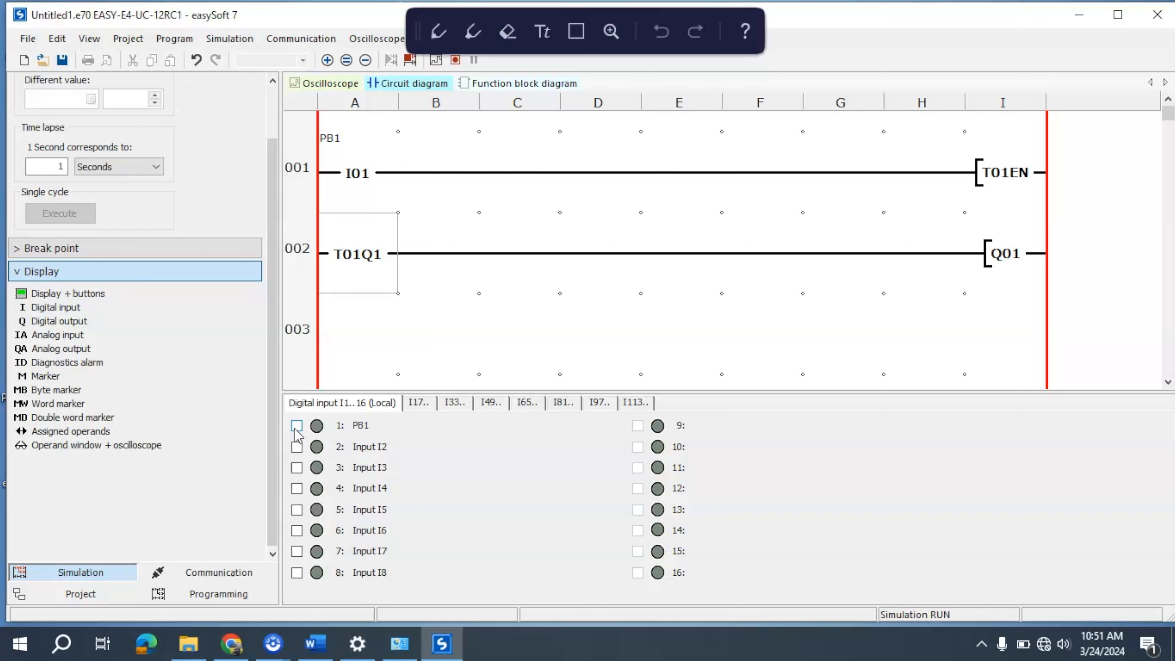
pyautogui.click(297, 424)
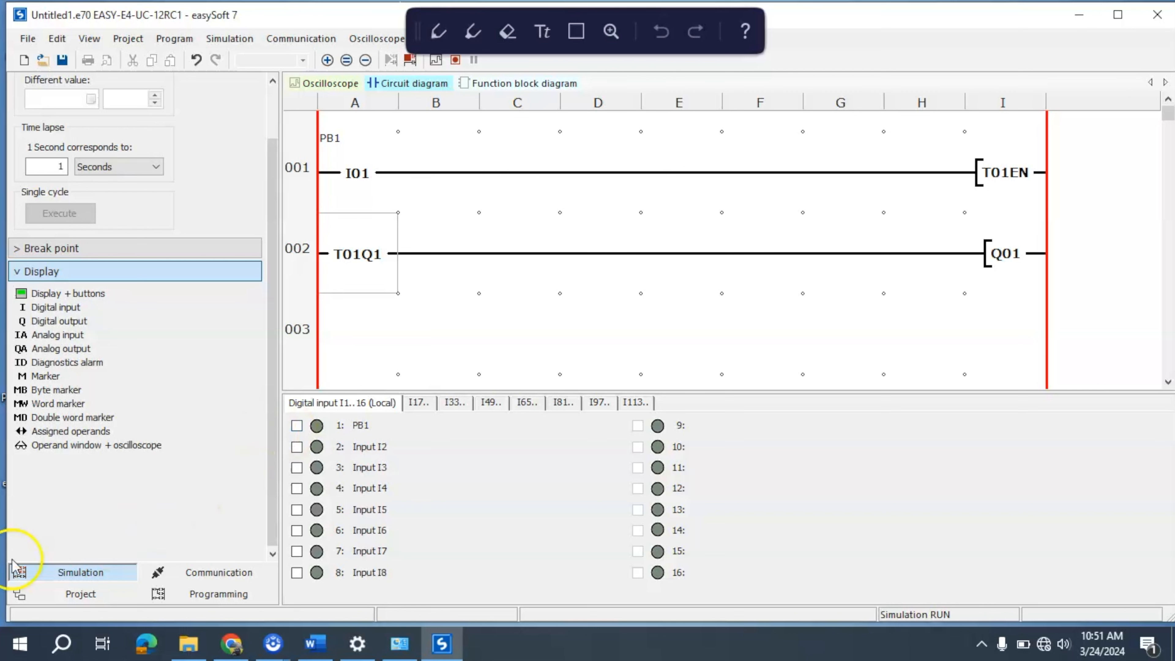